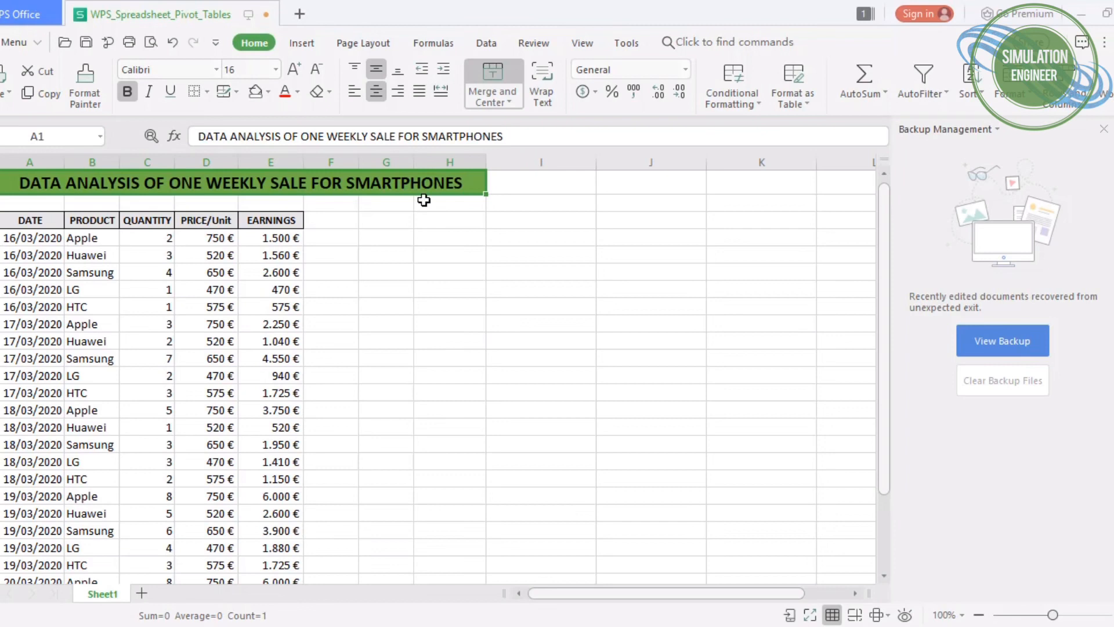
pyautogui.moveTo(33, 233)
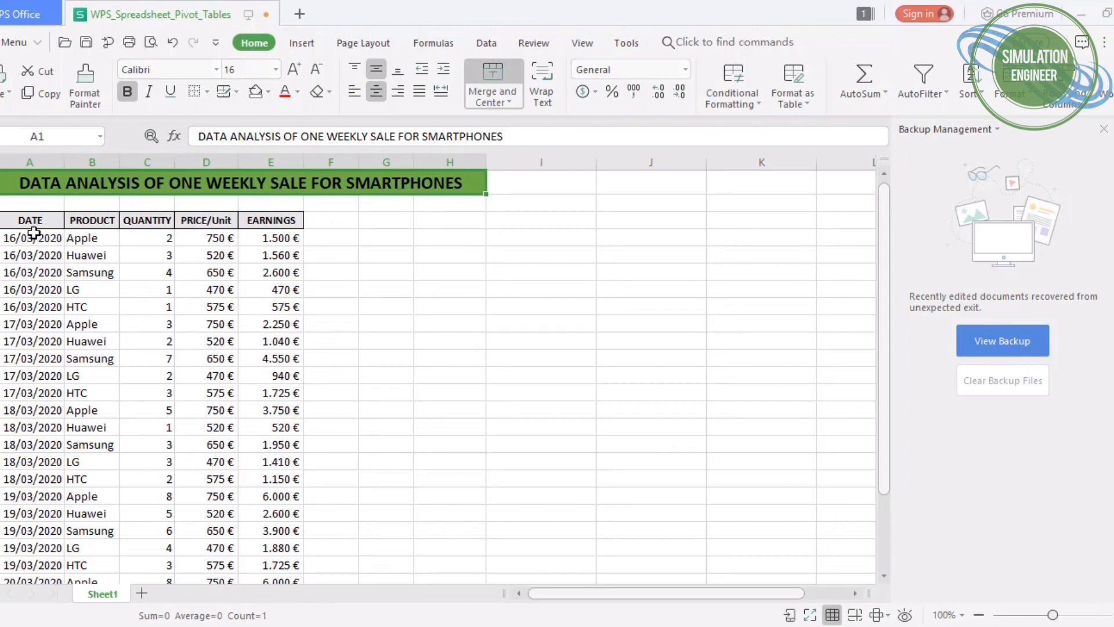
# - Review the sales table: product names, quantity, unit price and the earnings formula
pyautogui.click(30, 220)
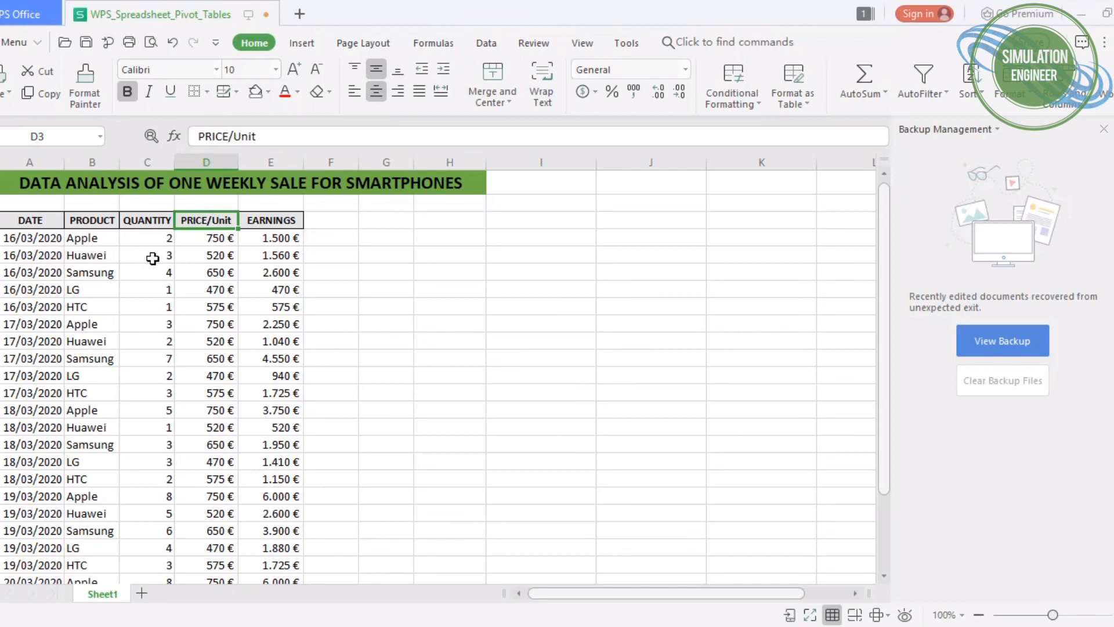
pyautogui.moveTo(15, 248)
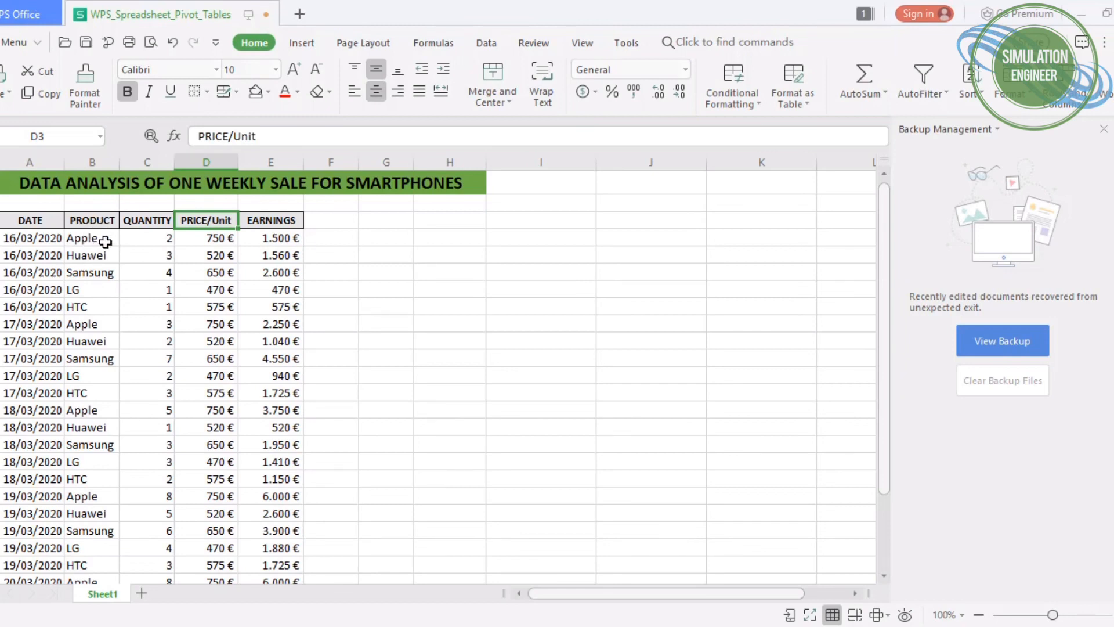
pyautogui.moveTo(97, 331)
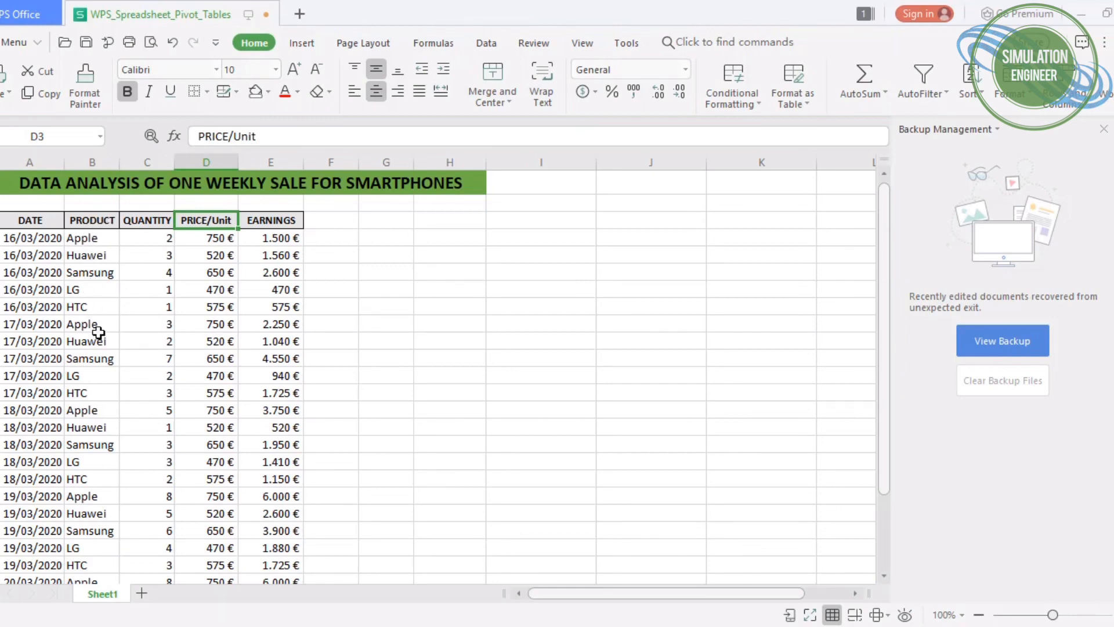
pyautogui.moveTo(107, 272)
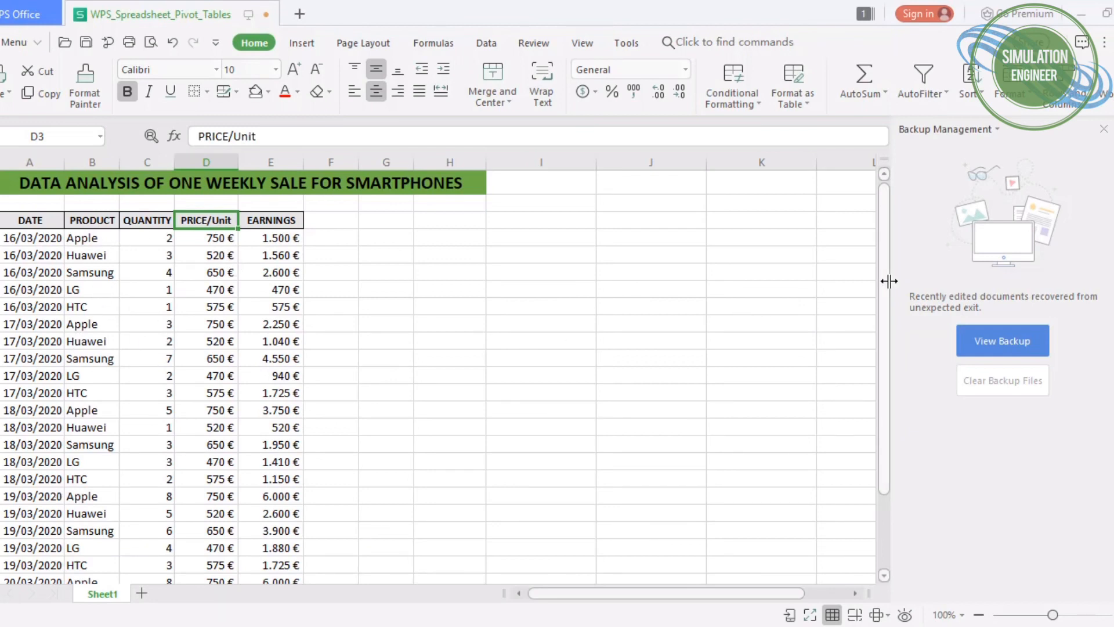
pyautogui.scroll(-3)
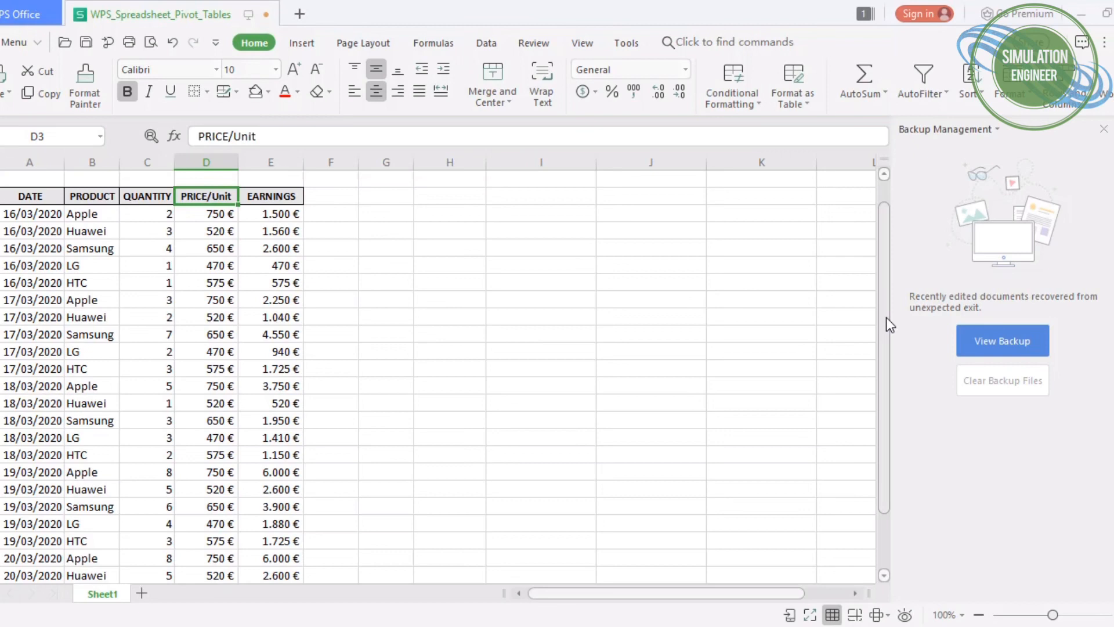
pyautogui.scroll(-3)
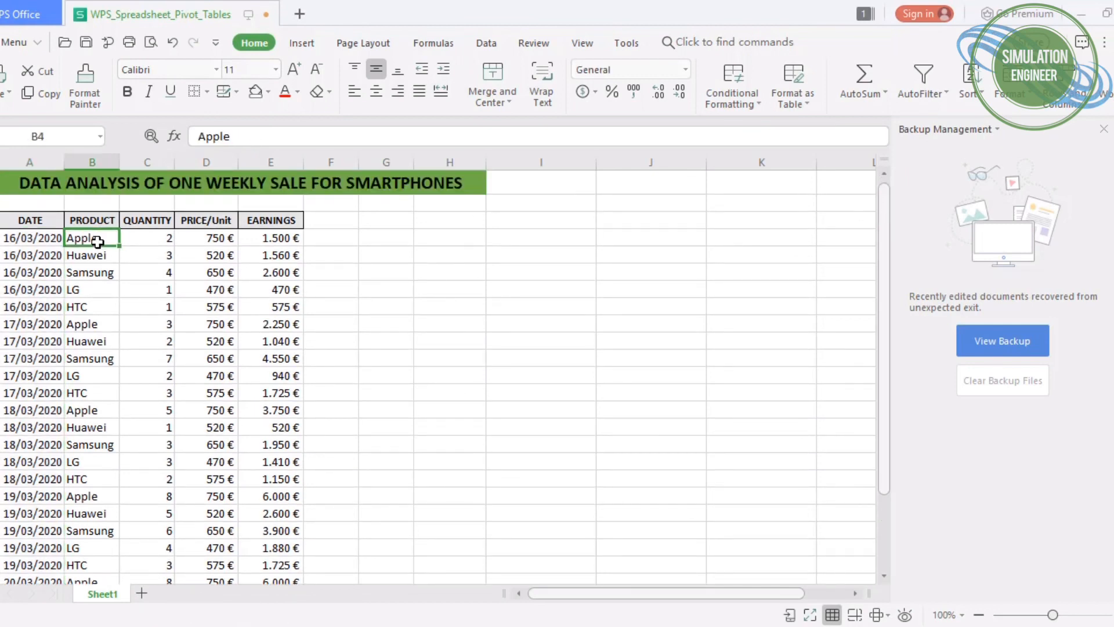
pyautogui.moveTo(91, 237); pyautogui.dragTo(91, 289)
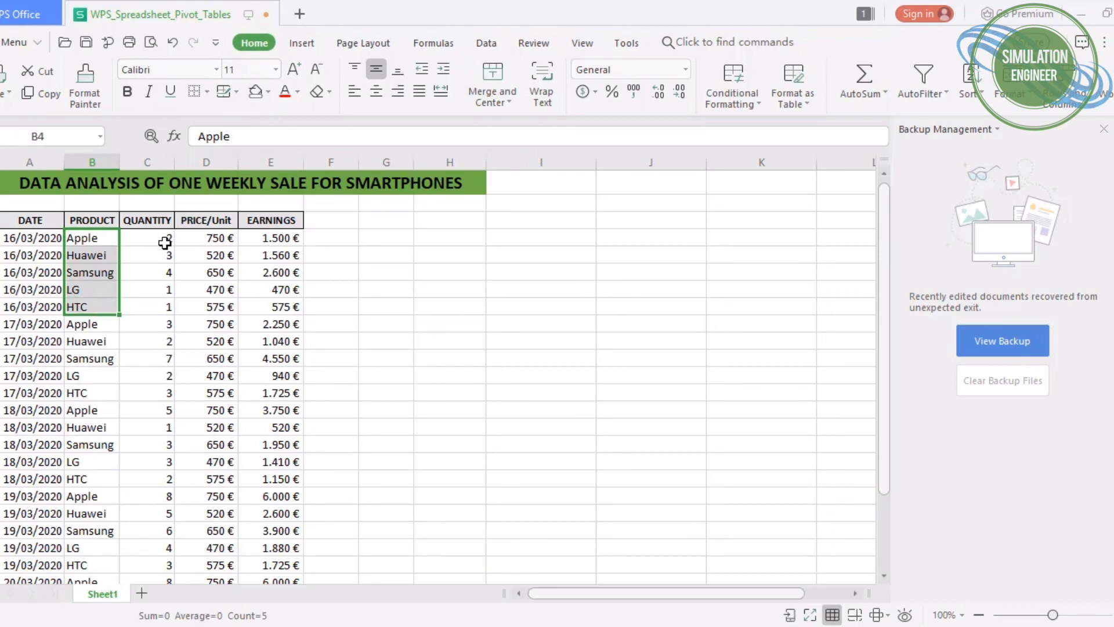
pyautogui.click(148, 238)
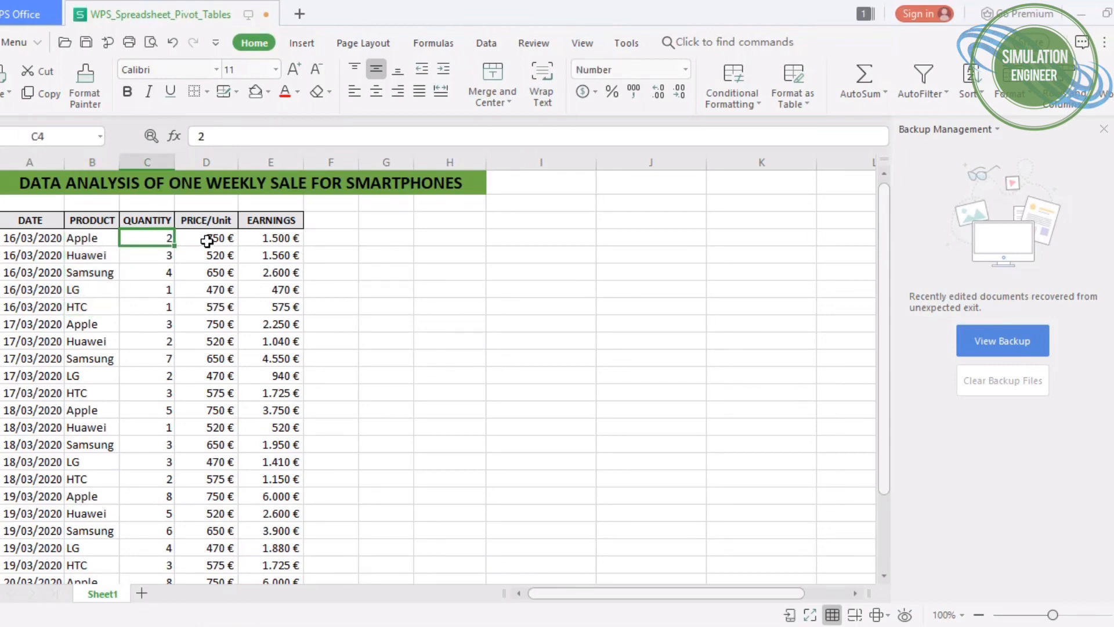
pyautogui.click(206, 237)
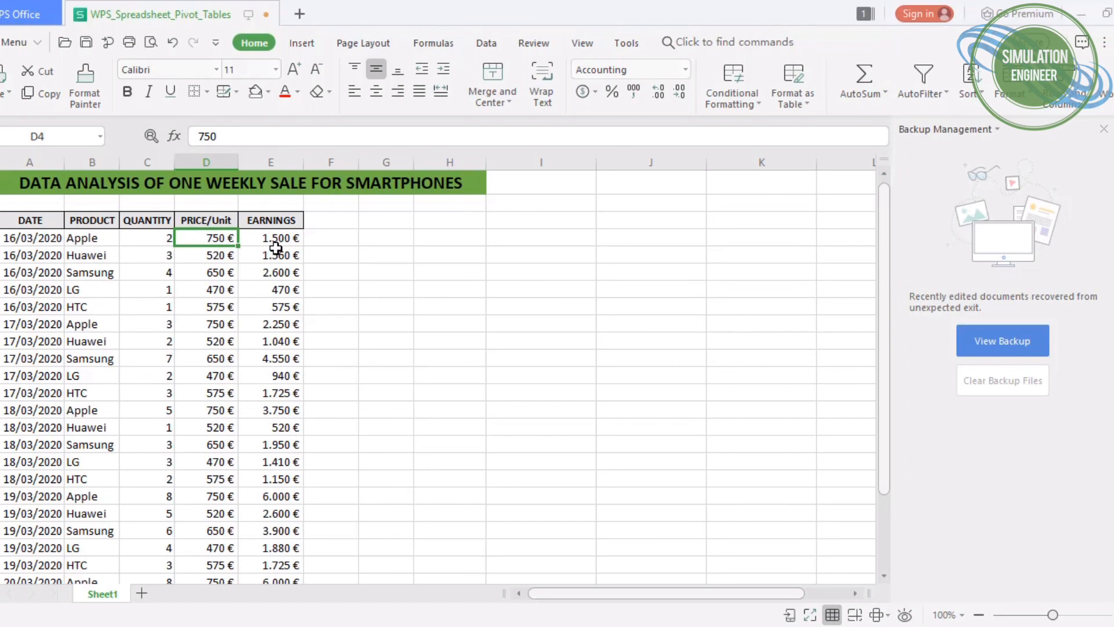
pyautogui.click(271, 238)
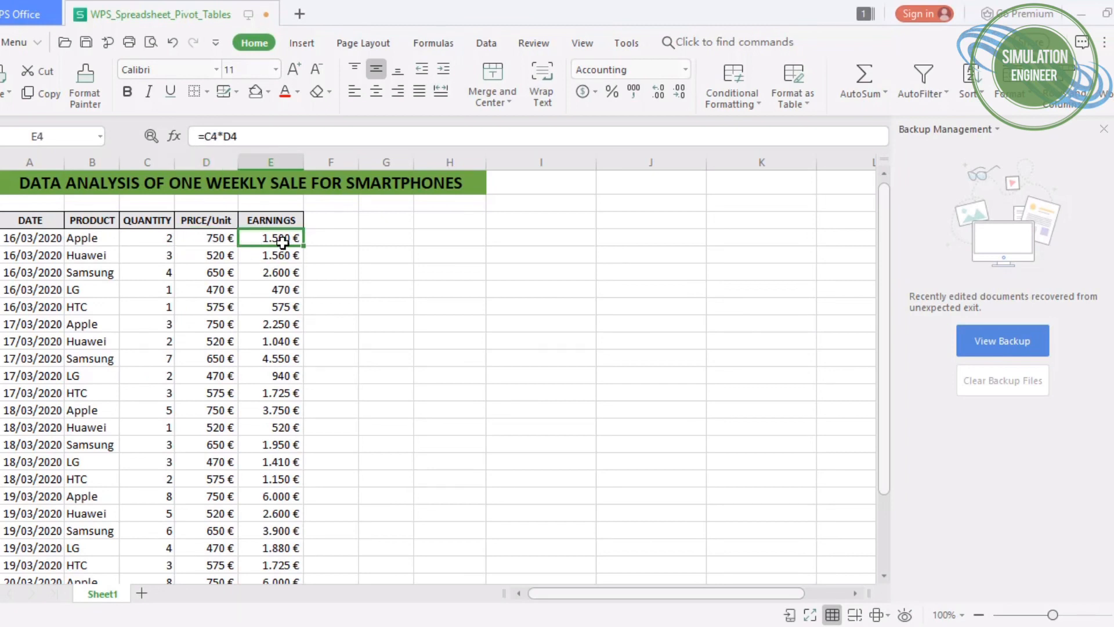
pyautogui.moveTo(525, 330)
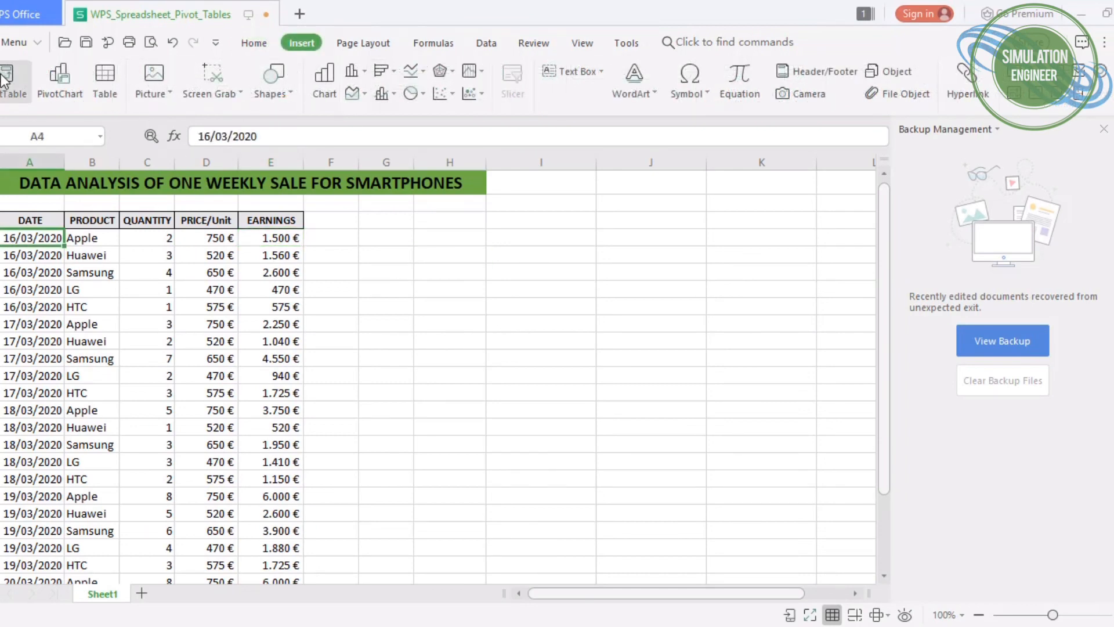
# - Insert a pivot table from Sheet1!$A$3:$E$28 onto the existing sheet at cell I8
pyautogui.click(253, 43)
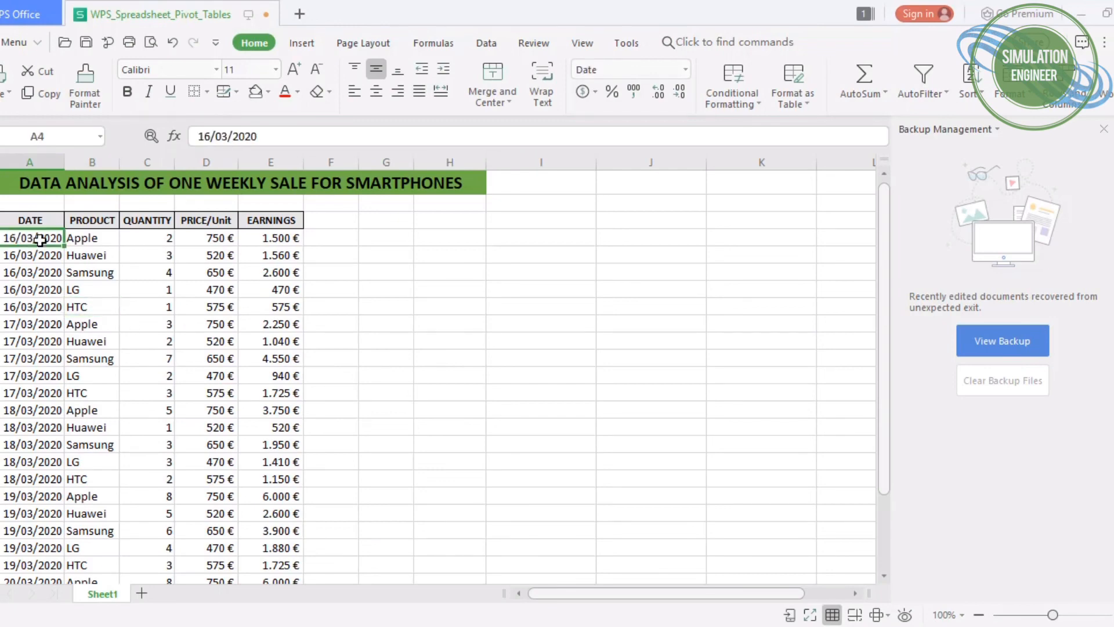
pyautogui.click(301, 43)
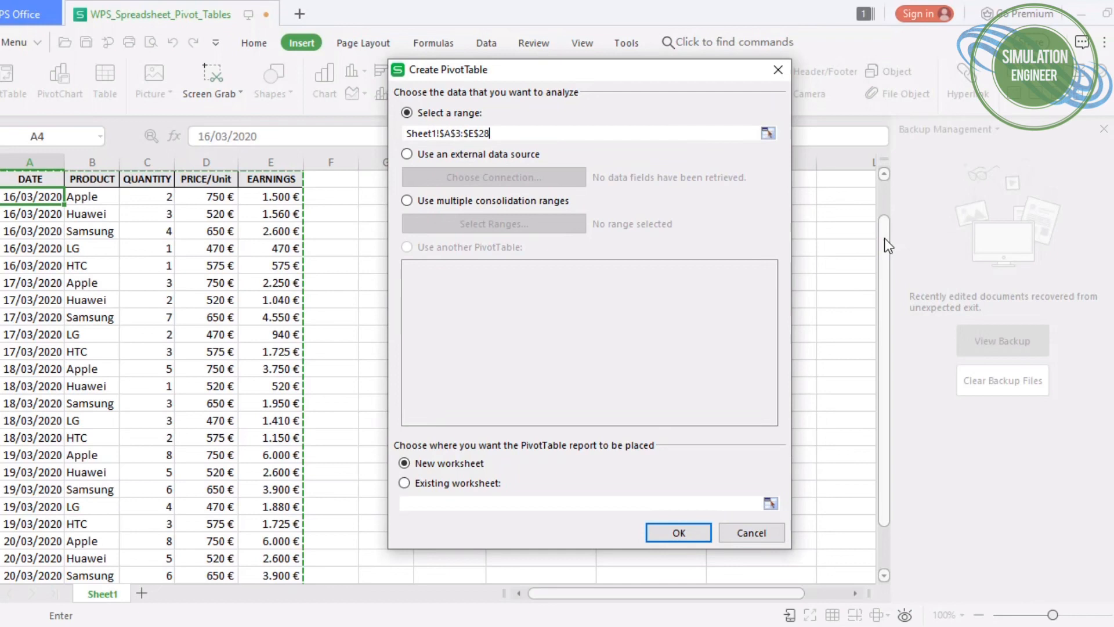
pyautogui.scroll(-3)
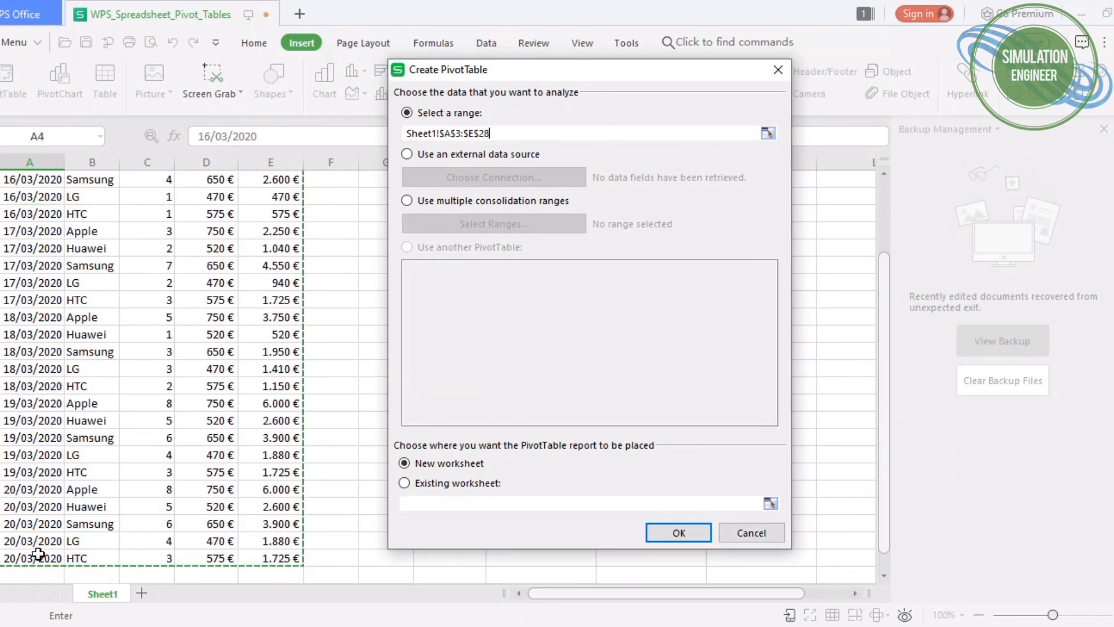
pyautogui.moveTo(746, 400)
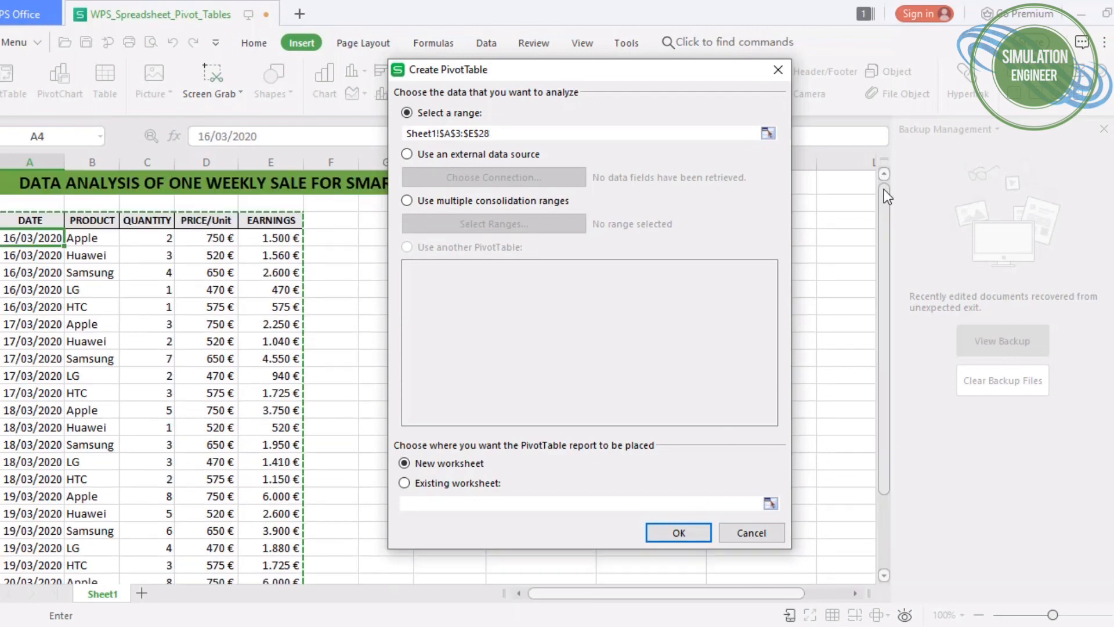
pyautogui.moveTo(577, 74)
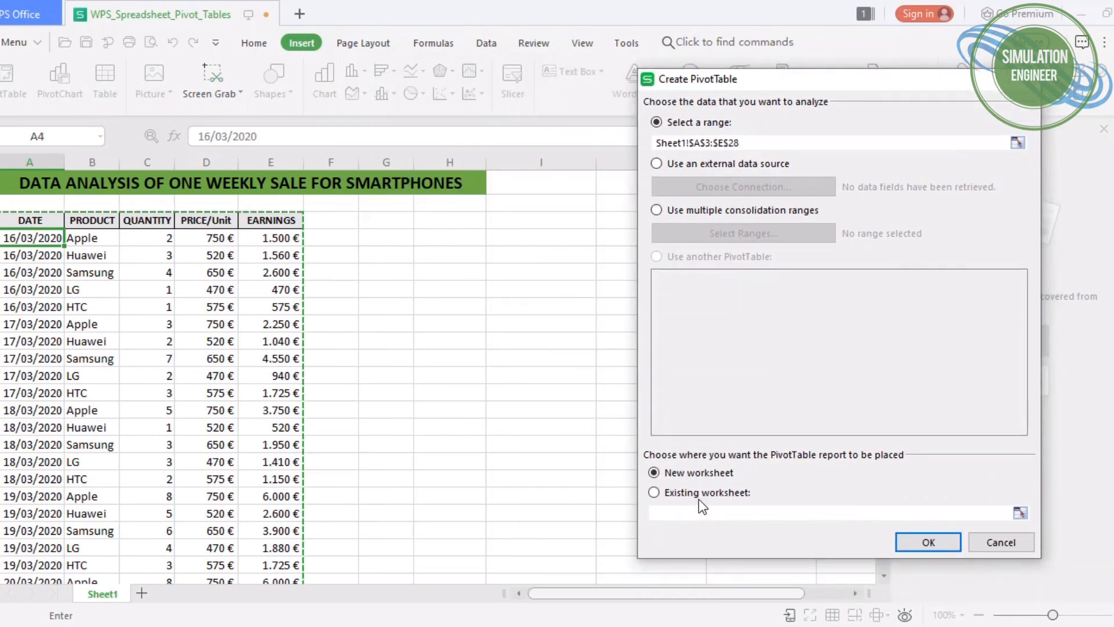
pyautogui.click(654, 492)
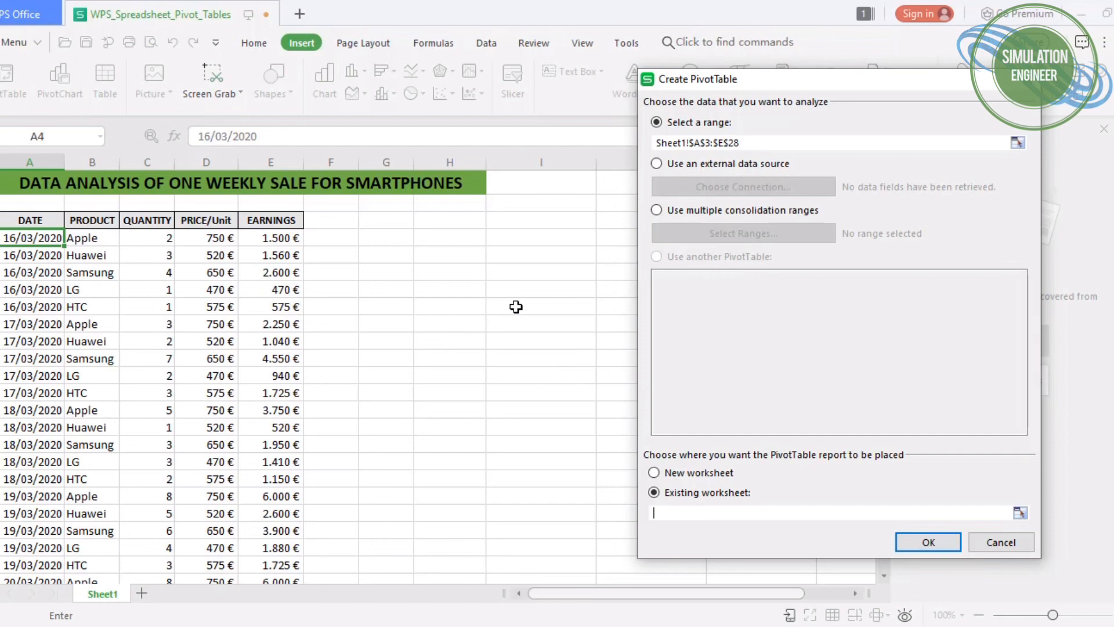
pyautogui.click(541, 307)
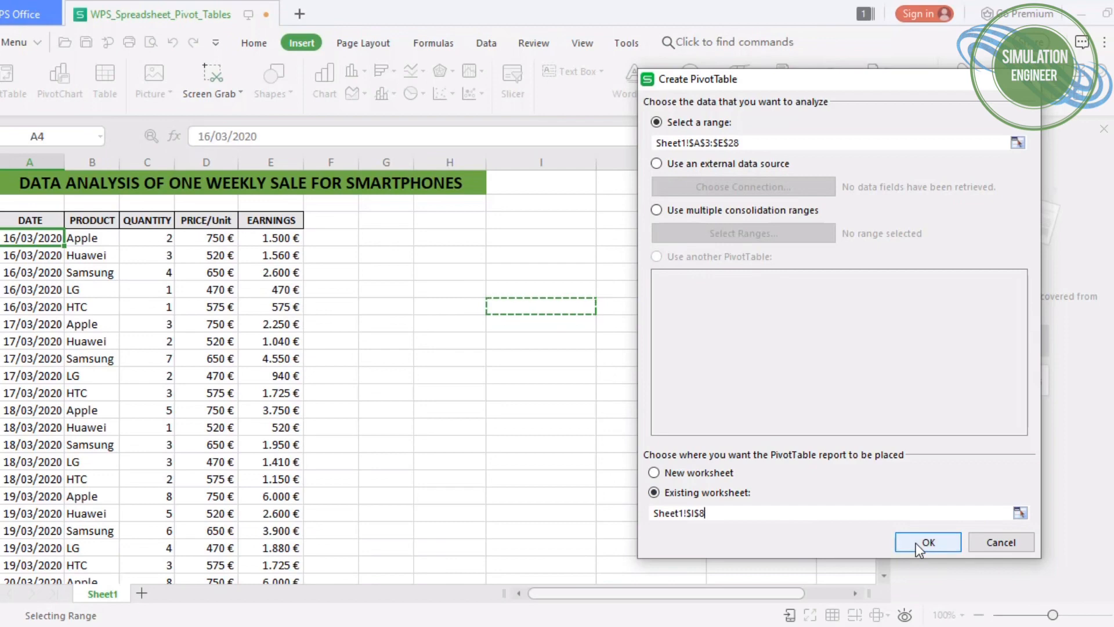
pyautogui.click(928, 542)
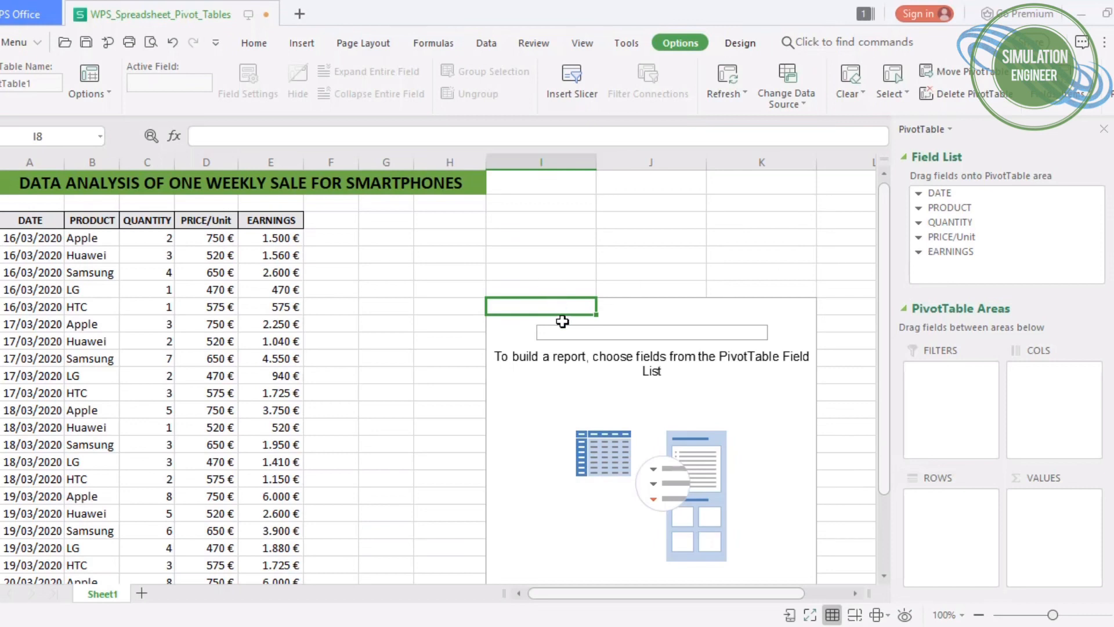
pyautogui.moveTo(640, 362)
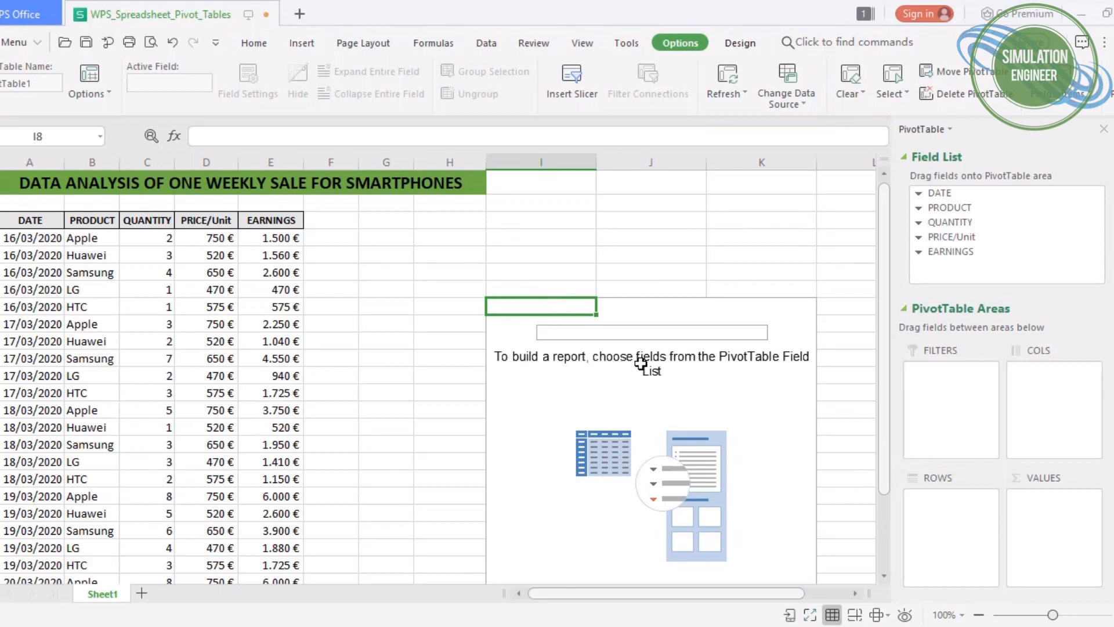
pyautogui.moveTo(676, 395)
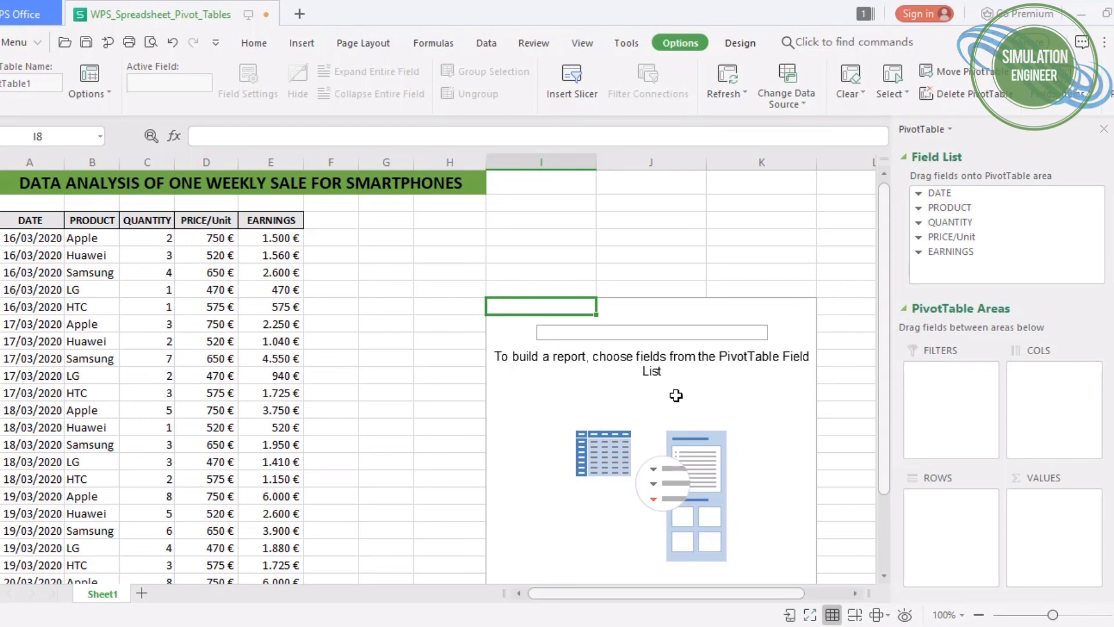
pyautogui.moveTo(964, 185)
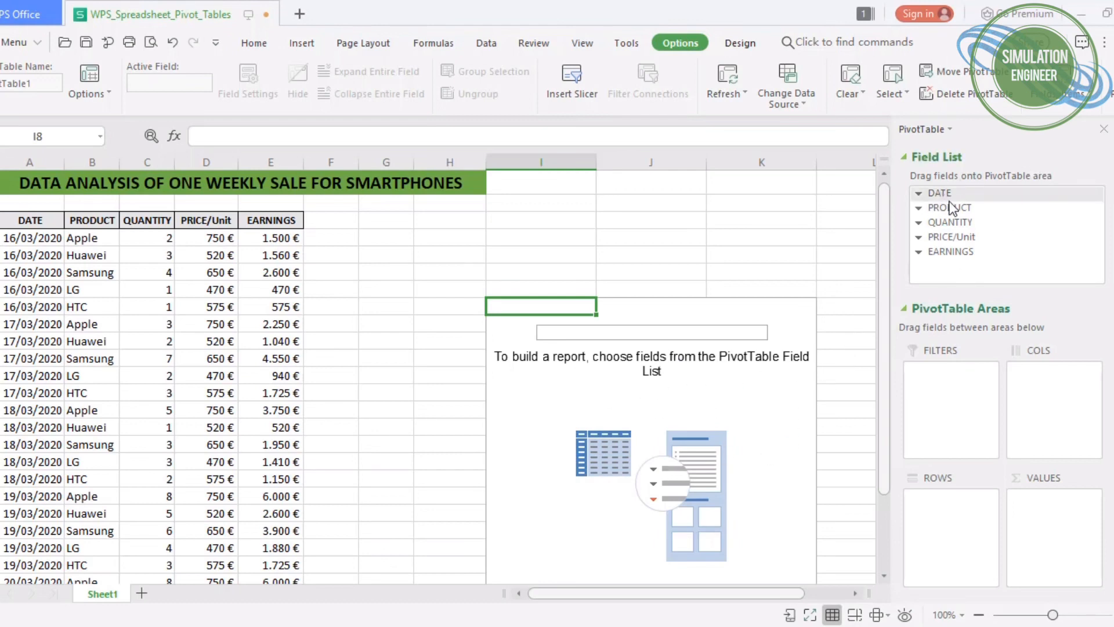
pyautogui.moveTo(964, 217)
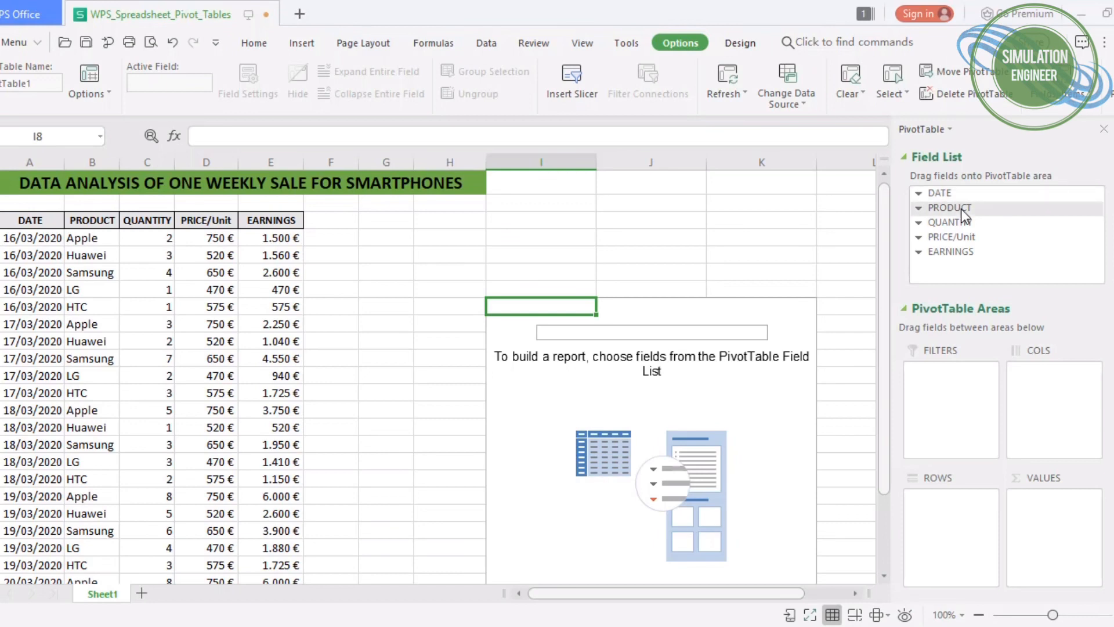
pyautogui.moveTo(924, 218)
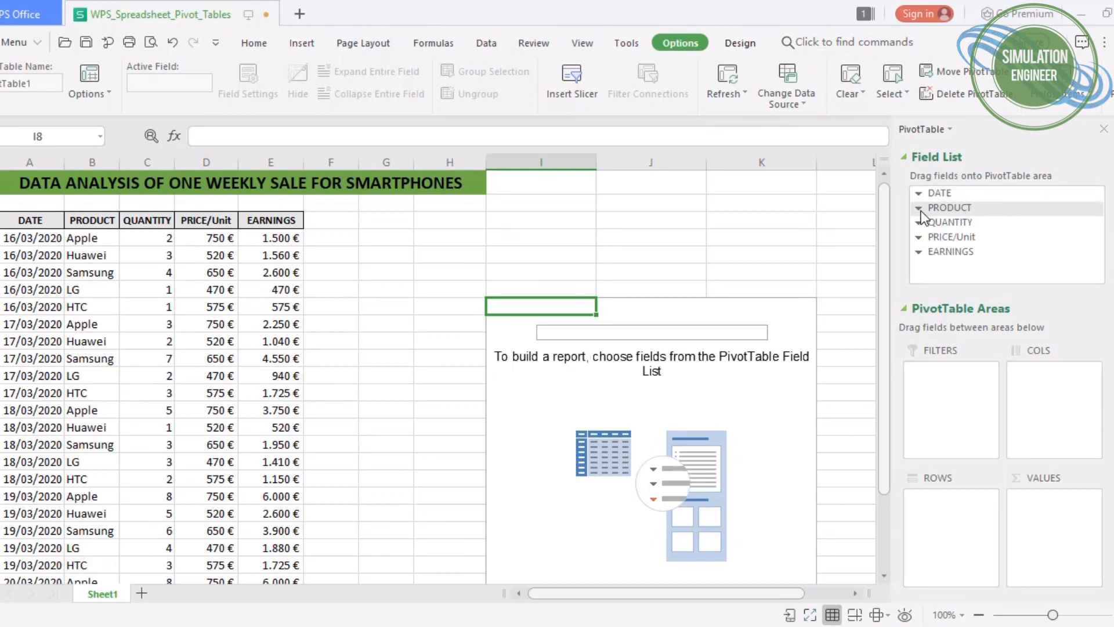
# - Put PRODUCT in Row Labels and EARNINGS in Values, giving summed earnings per product (total 58200)
pyautogui.rightClick(949, 207)
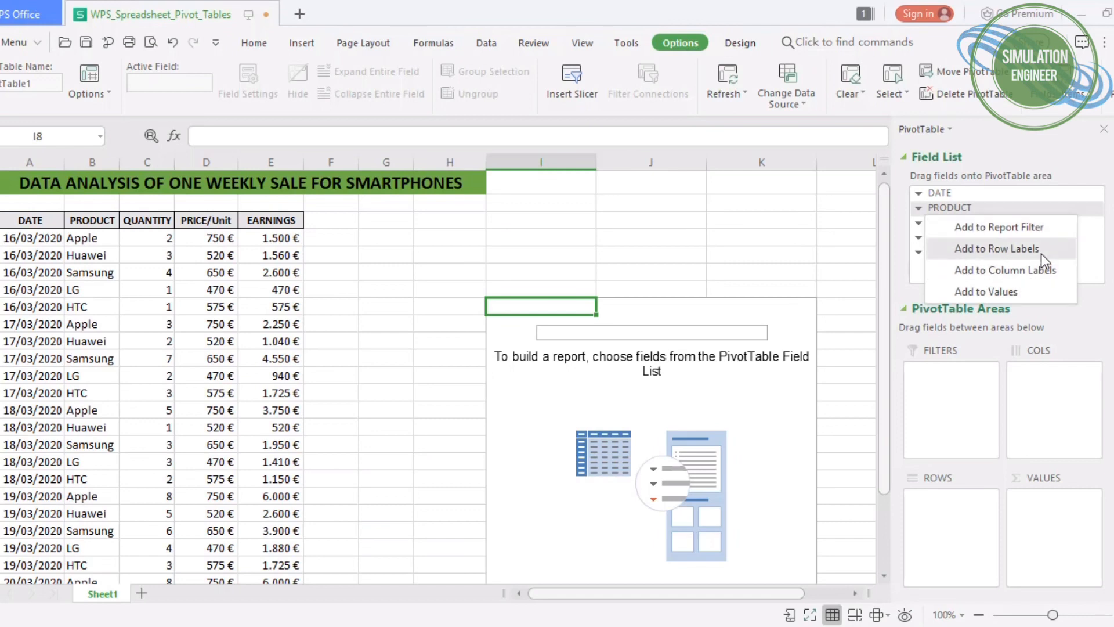
pyautogui.click(996, 248)
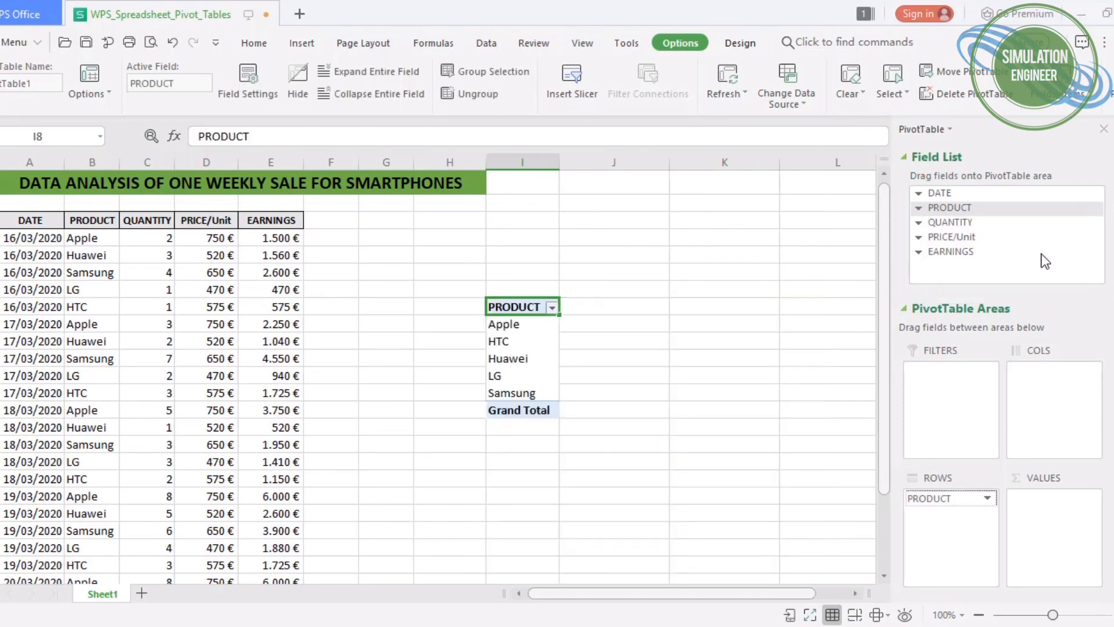
pyautogui.moveTo(993, 280)
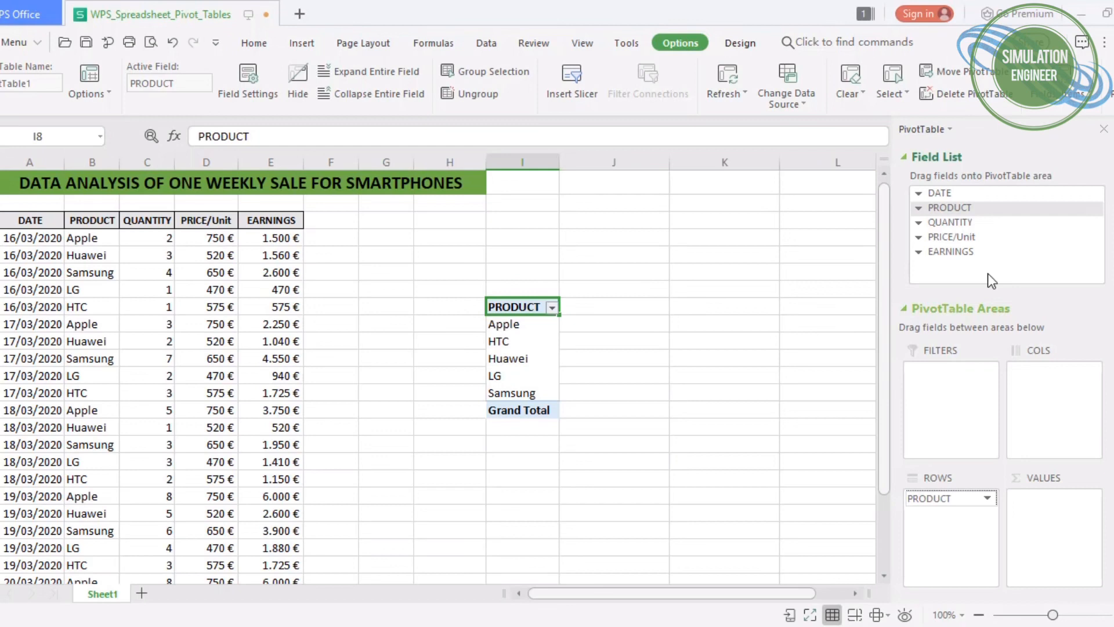
pyautogui.moveTo(950, 244)
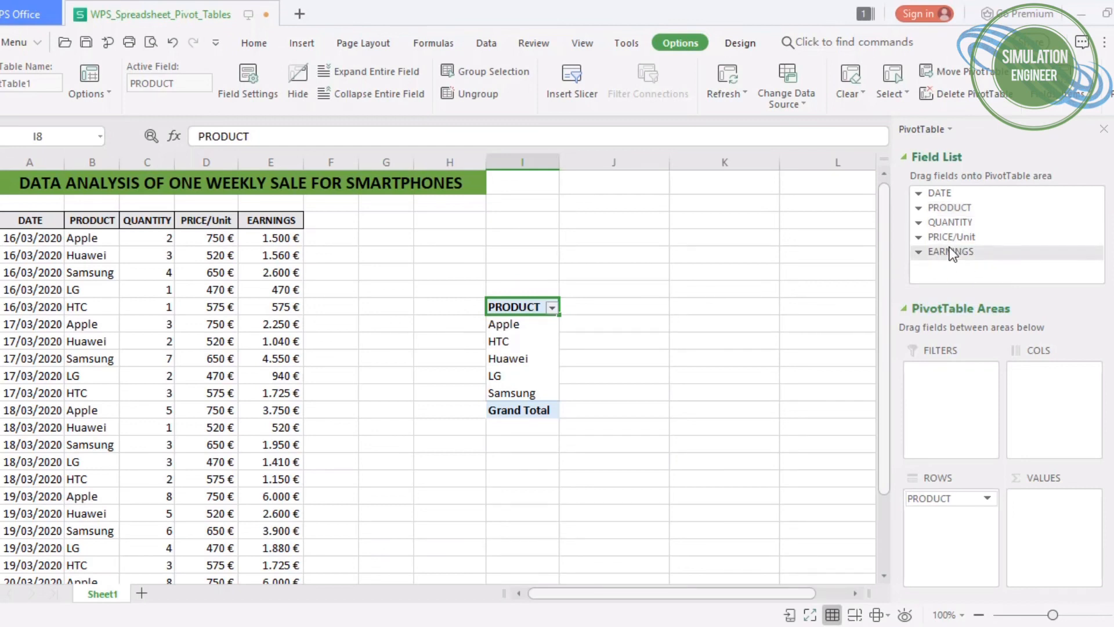
pyautogui.click(918, 251)
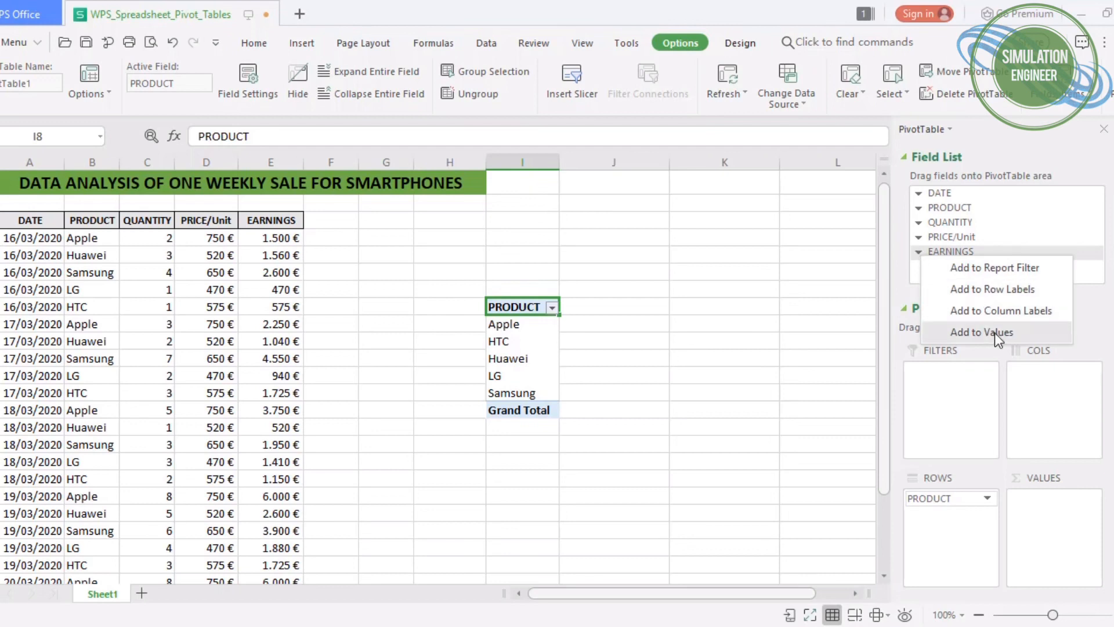
pyautogui.click(982, 332)
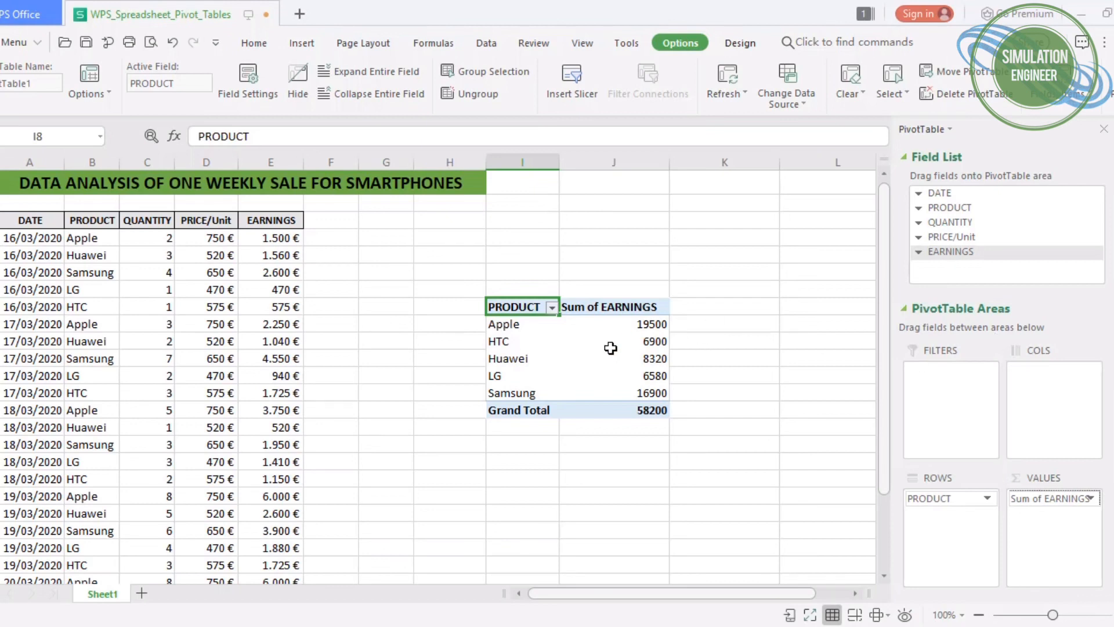
pyautogui.moveTo(939, 245)
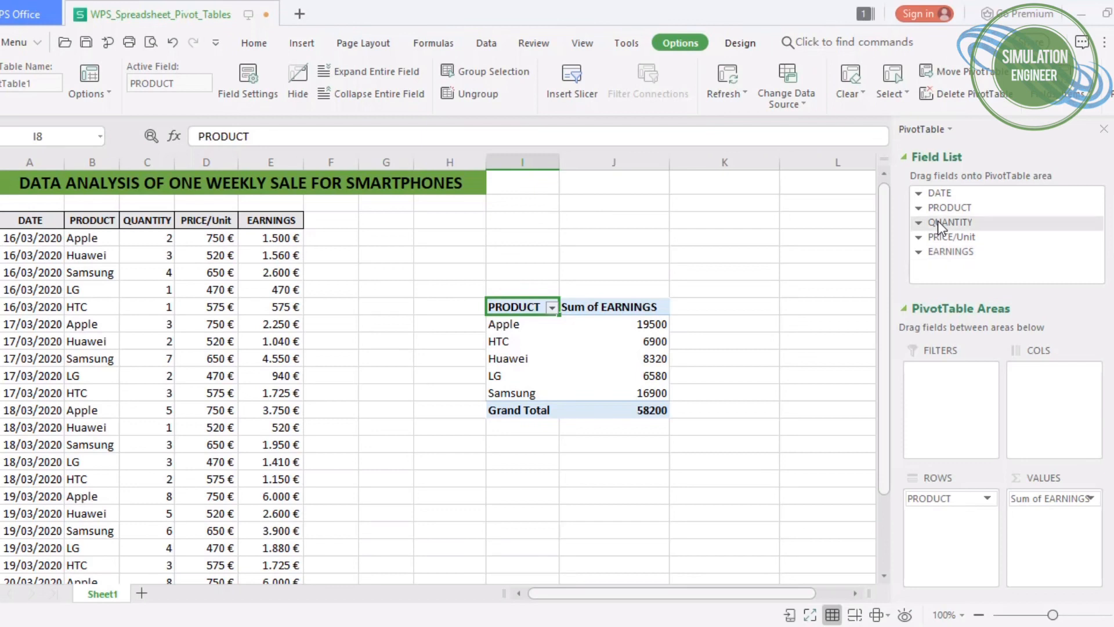
# - Add QUANTITY to Values so each product shows summed units (total 94)
pyautogui.click(919, 232)
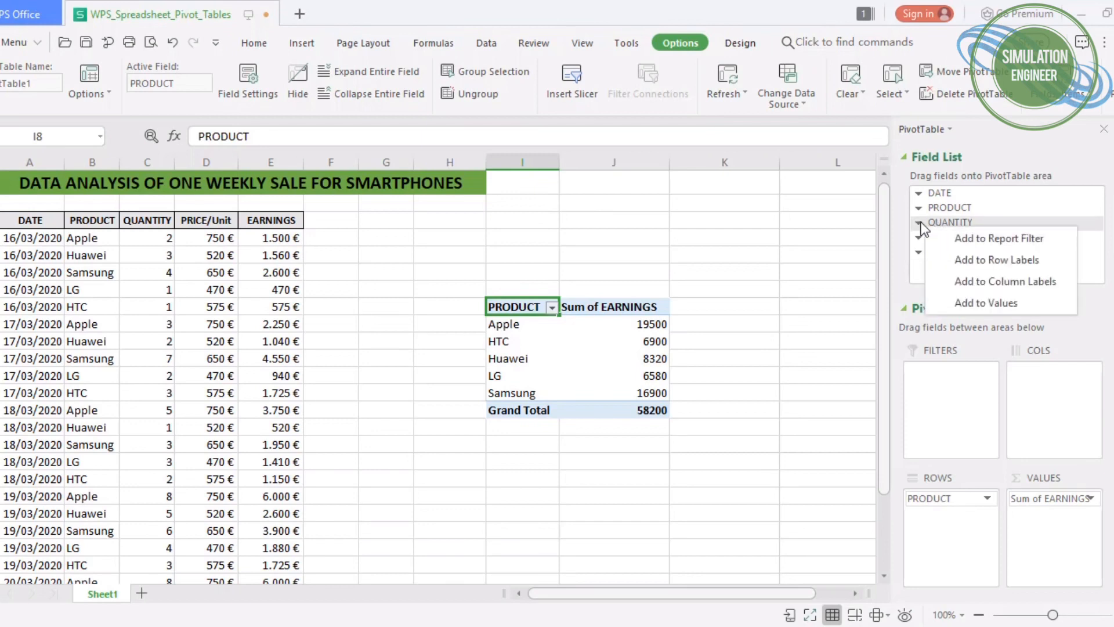
pyautogui.click(985, 303)
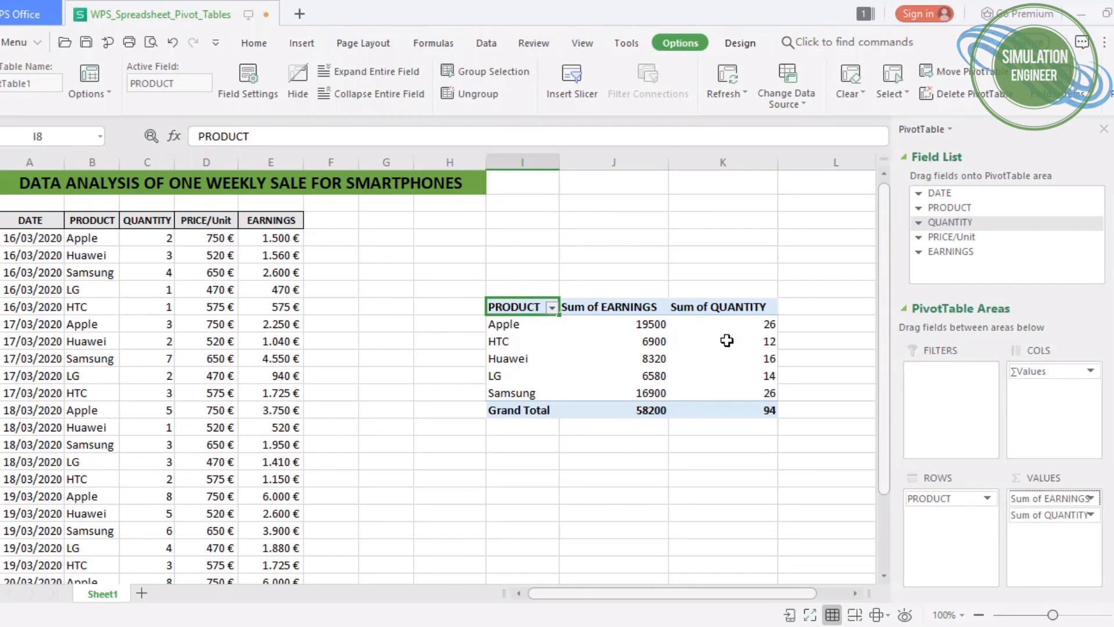
pyautogui.moveTo(698, 353)
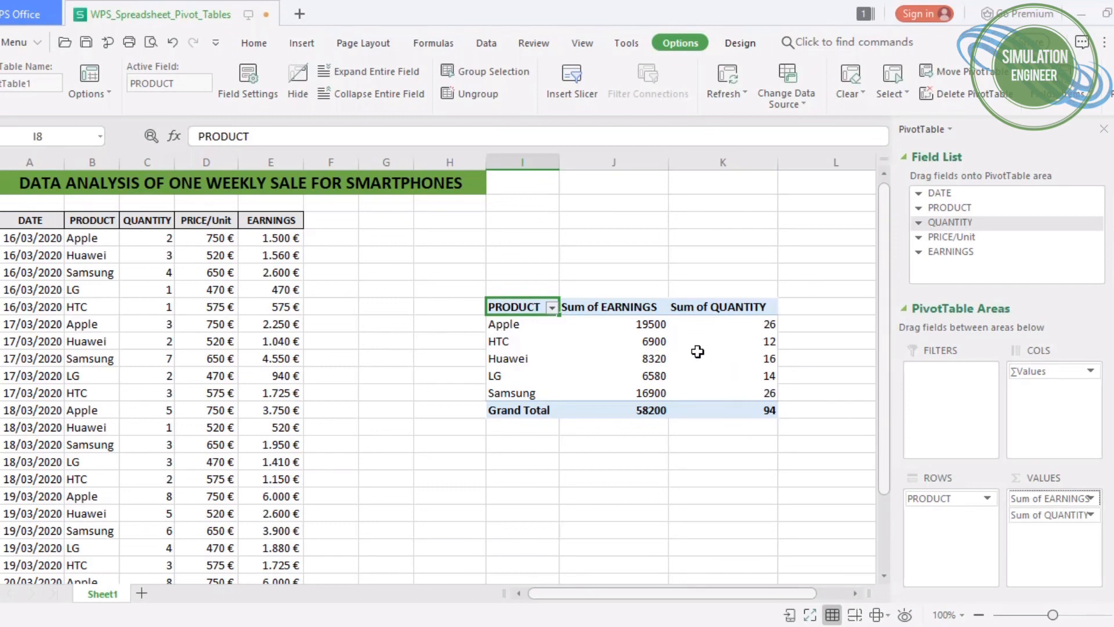
pyautogui.click(503, 324)
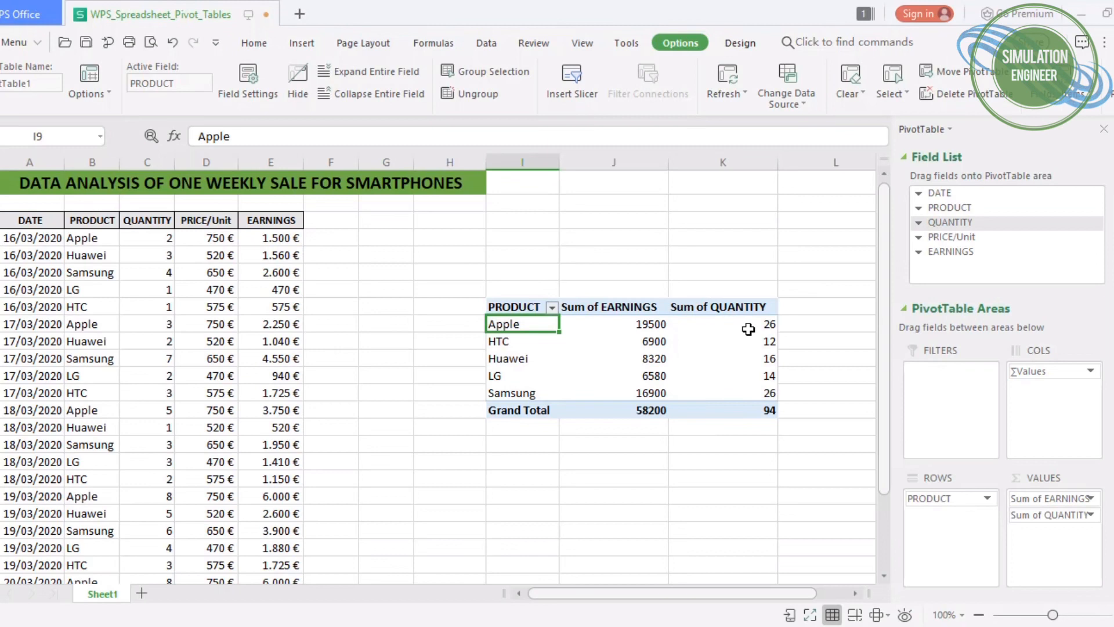
pyautogui.moveTo(938, 276)
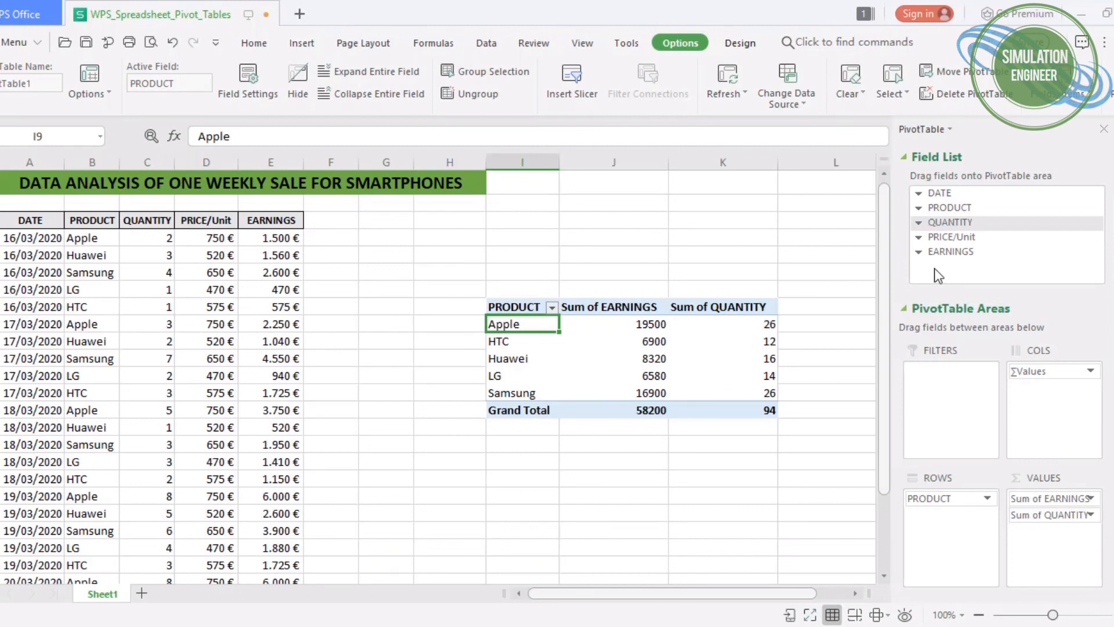
pyautogui.moveTo(921, 215)
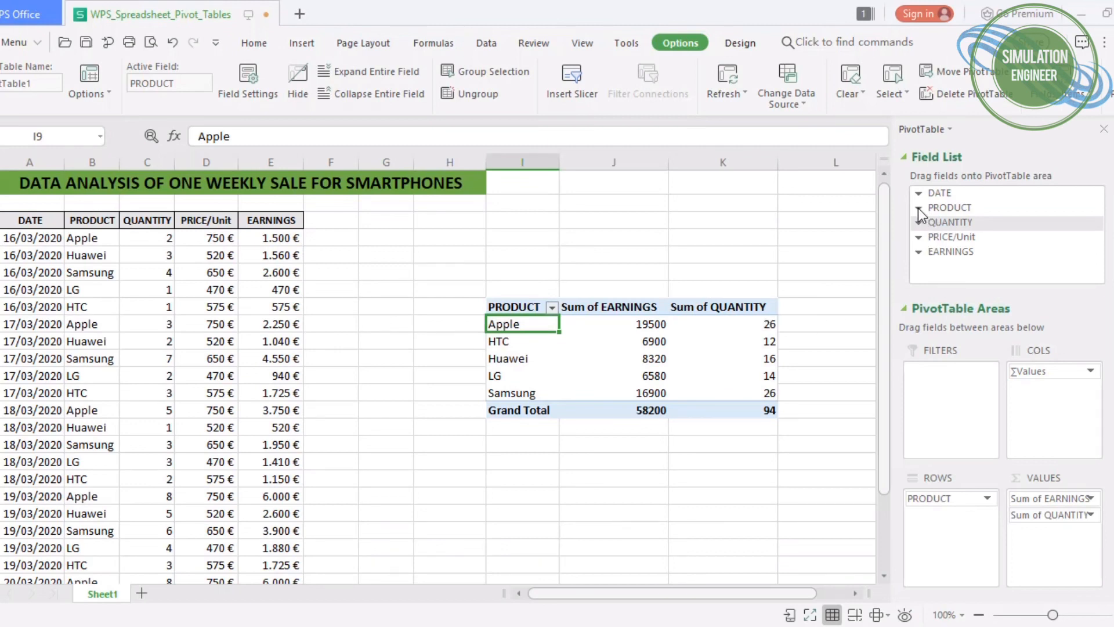
# - Move PRODUCT to Report Filter, filter to Apple then HTC, then drop the product field entirely
pyautogui.click(921, 208)
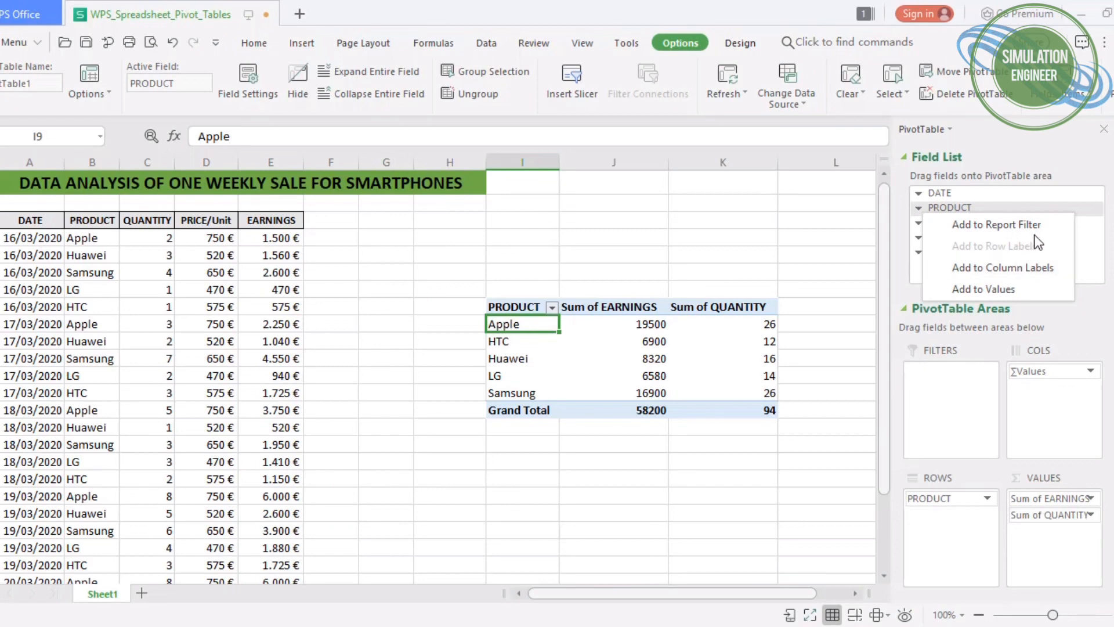
pyautogui.click(997, 224)
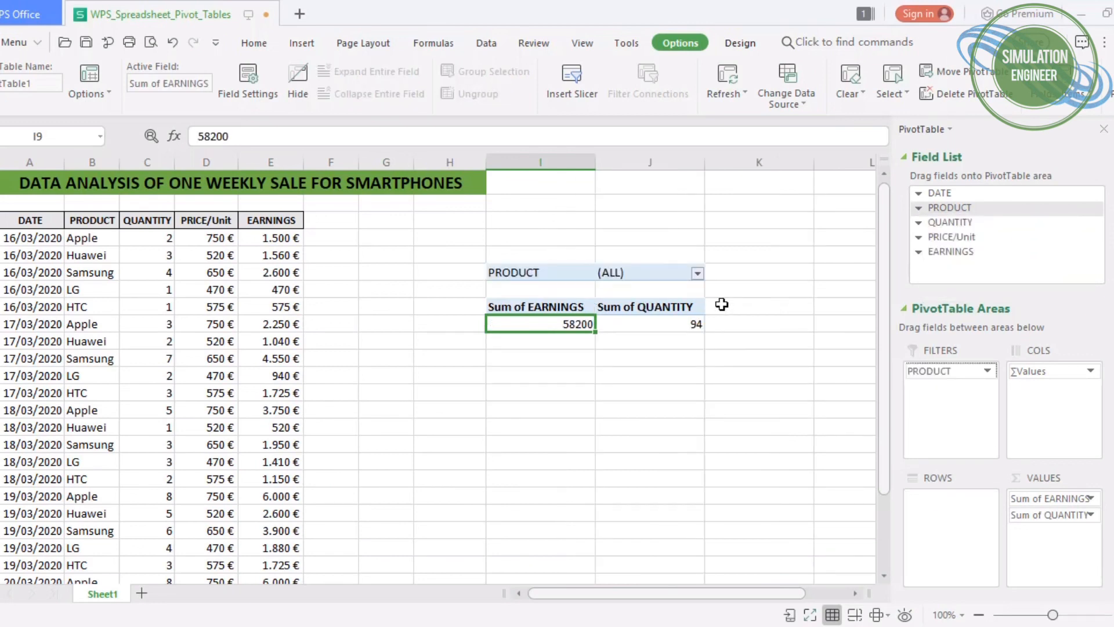
pyautogui.click(696, 272)
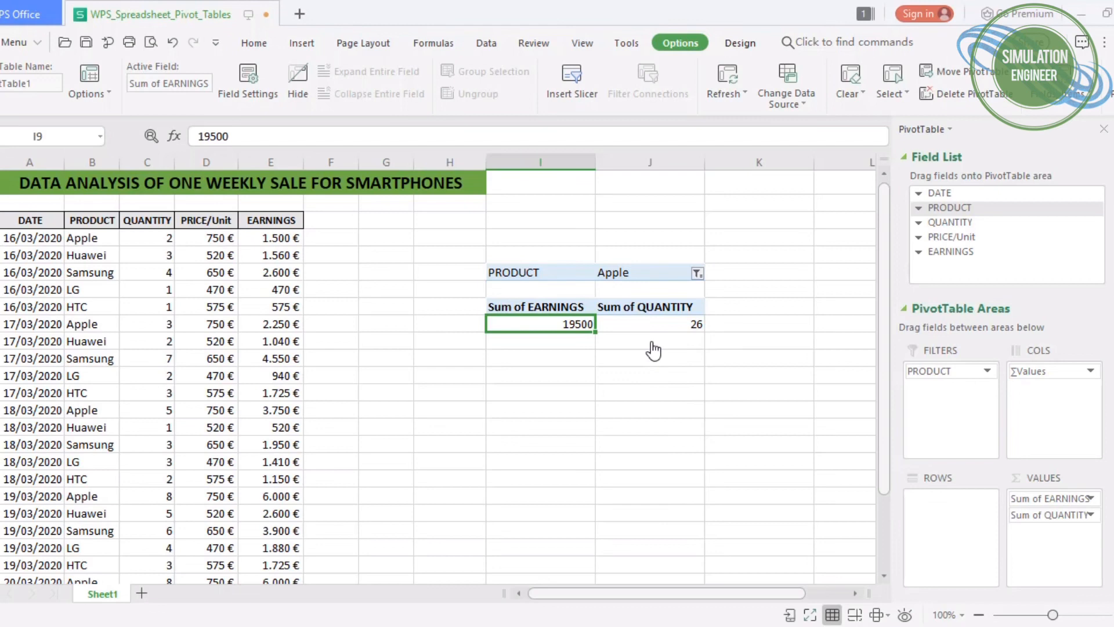
pyautogui.moveTo(699, 274)
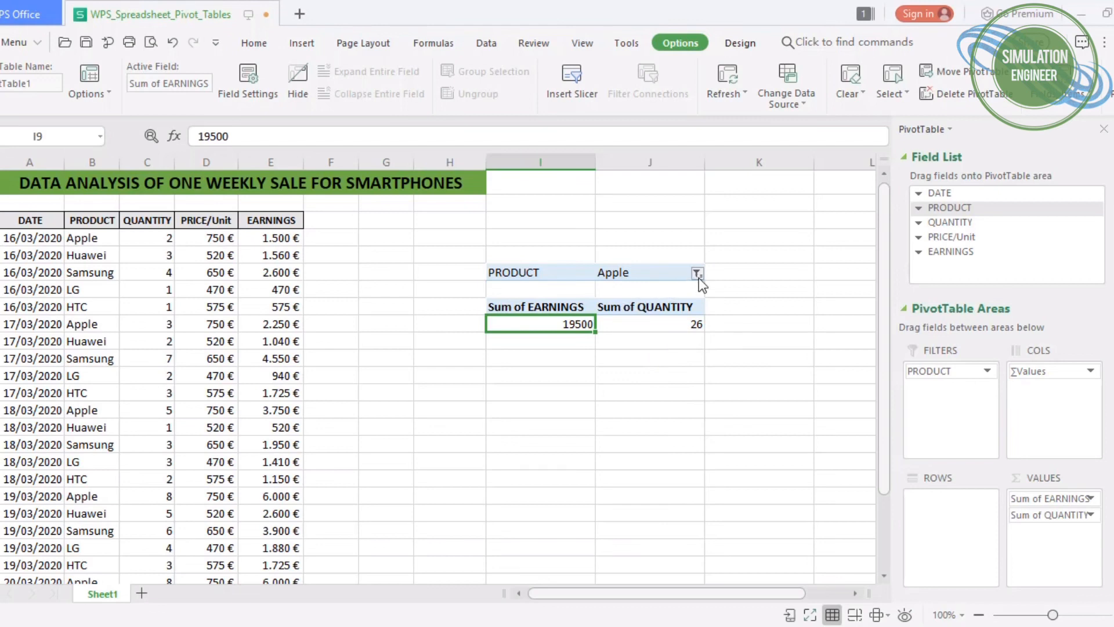
pyautogui.click(695, 272)
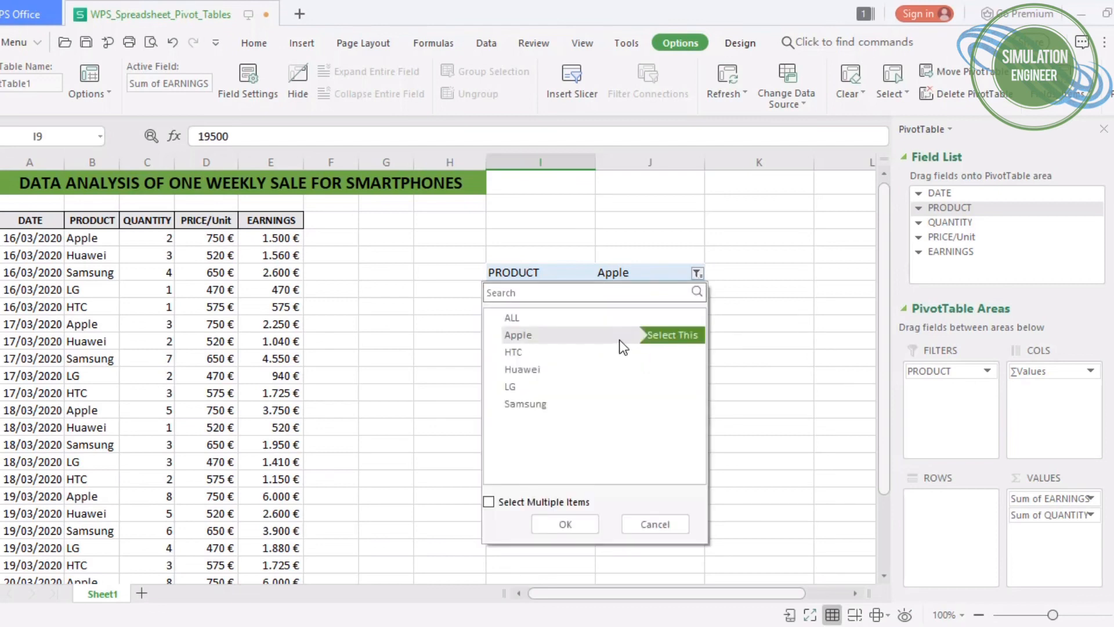
pyautogui.click(513, 352)
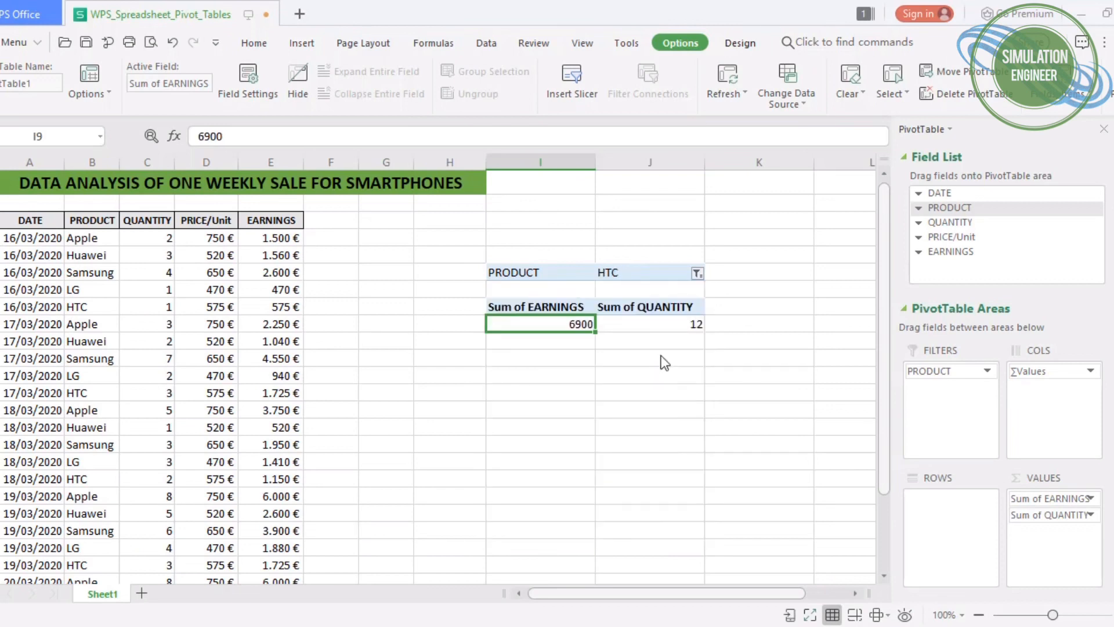
pyautogui.click(695, 272)
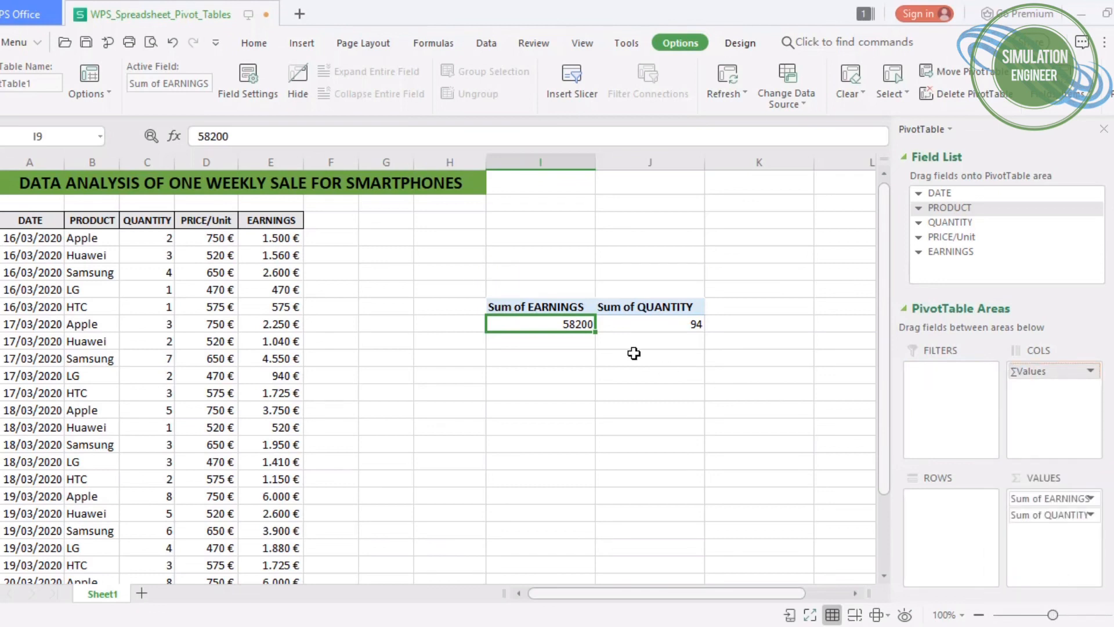
# - List PRODUCT as rows again and try EARNINGS as column headings
pyautogui.click(1051, 514)
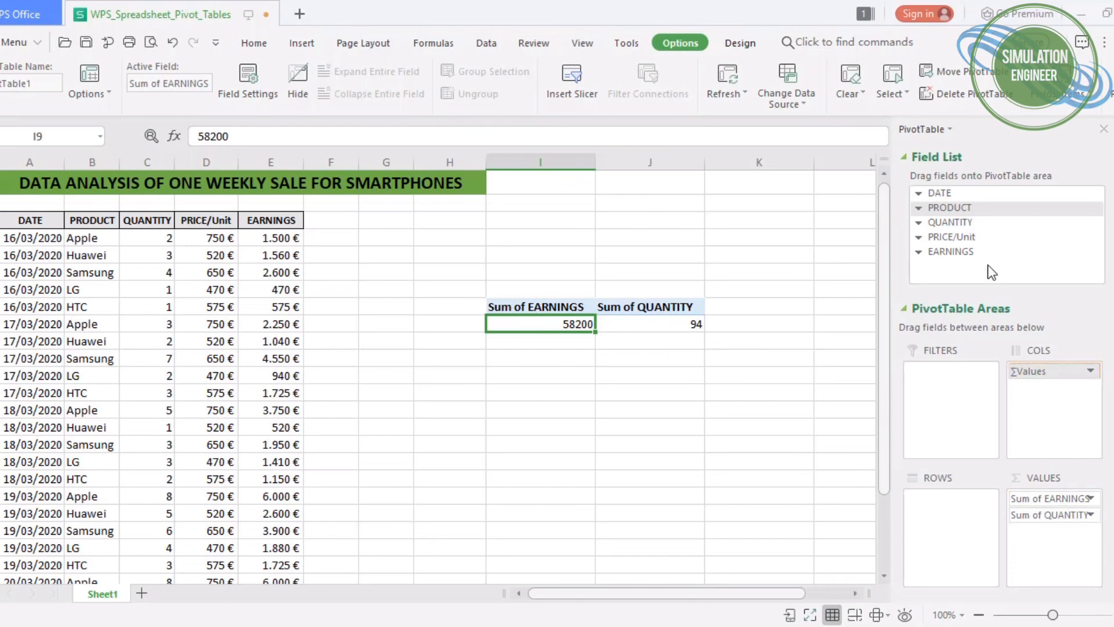
pyautogui.moveTo(926, 227)
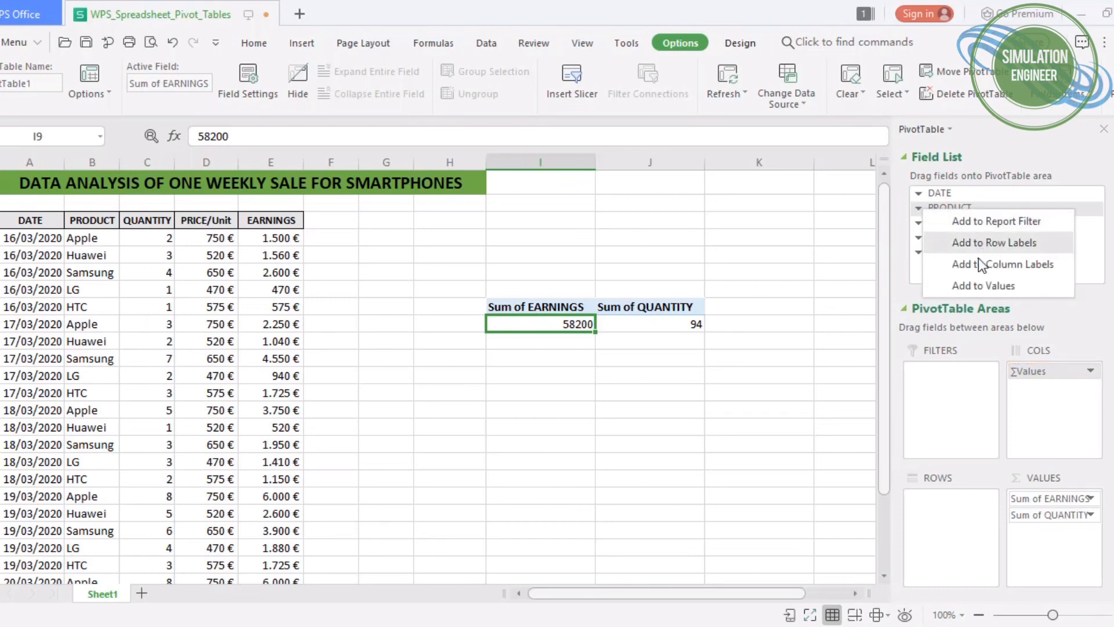
pyautogui.click(995, 242)
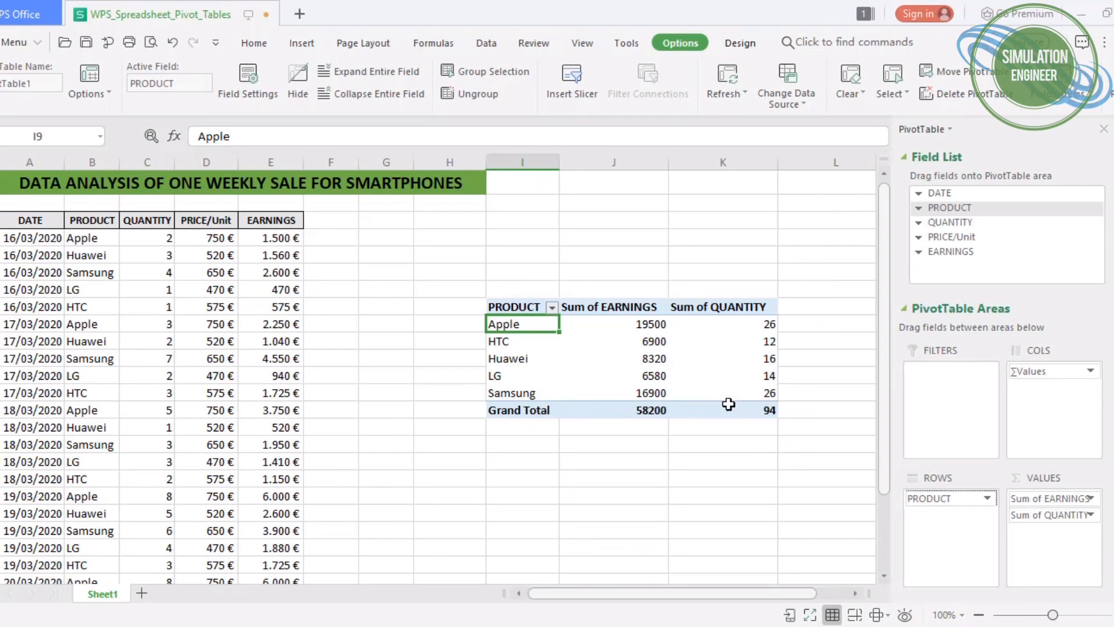
pyautogui.moveTo(726, 402)
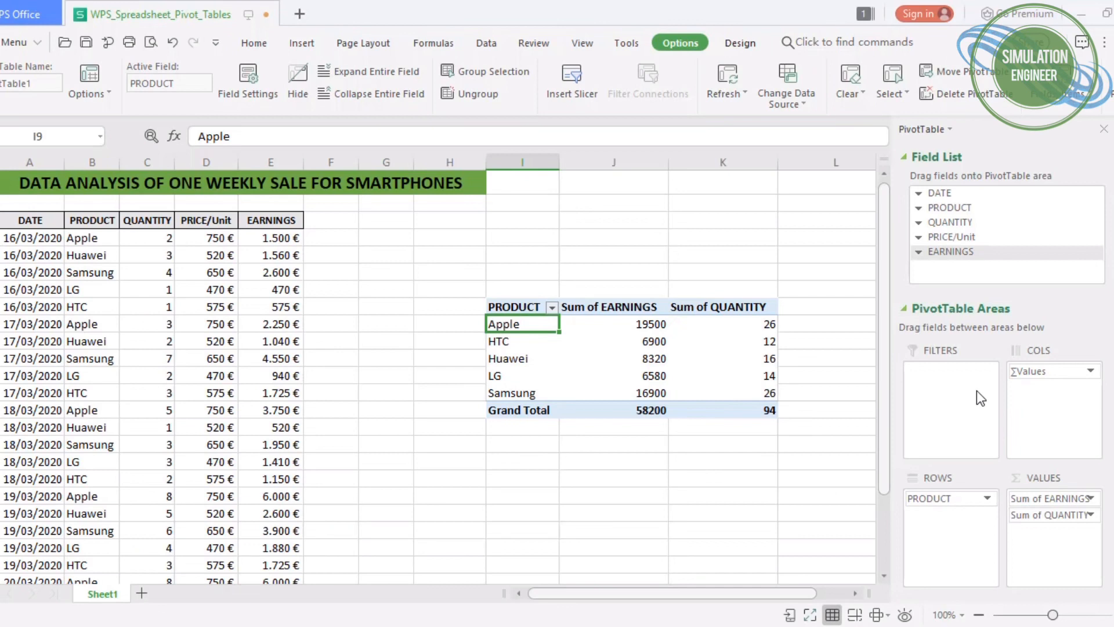
pyautogui.click(919, 254)
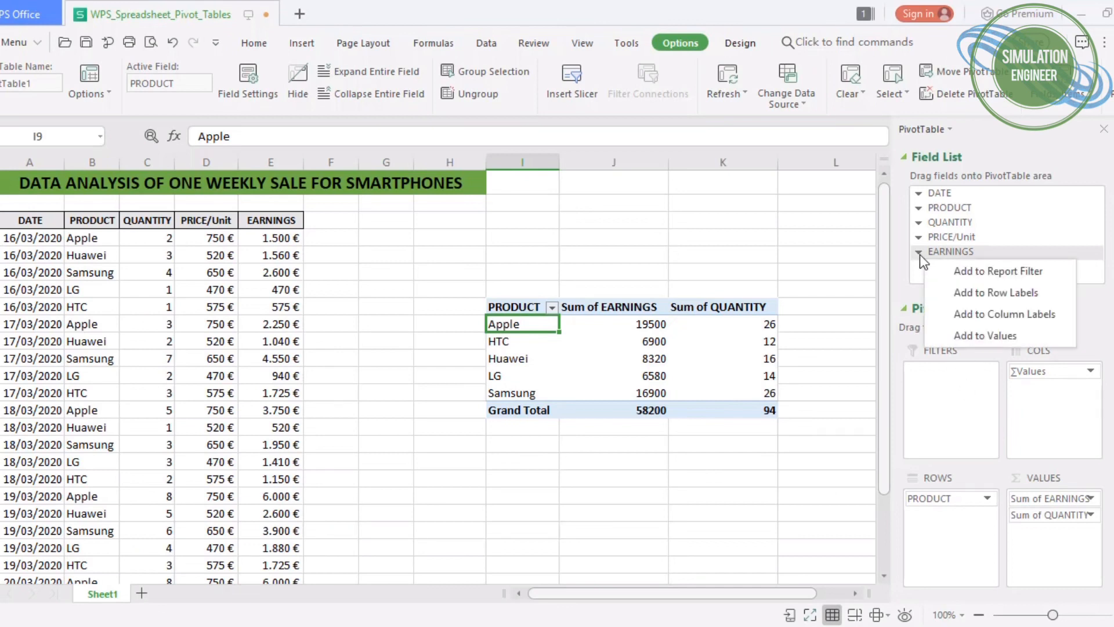
pyautogui.moveTo(1001, 314)
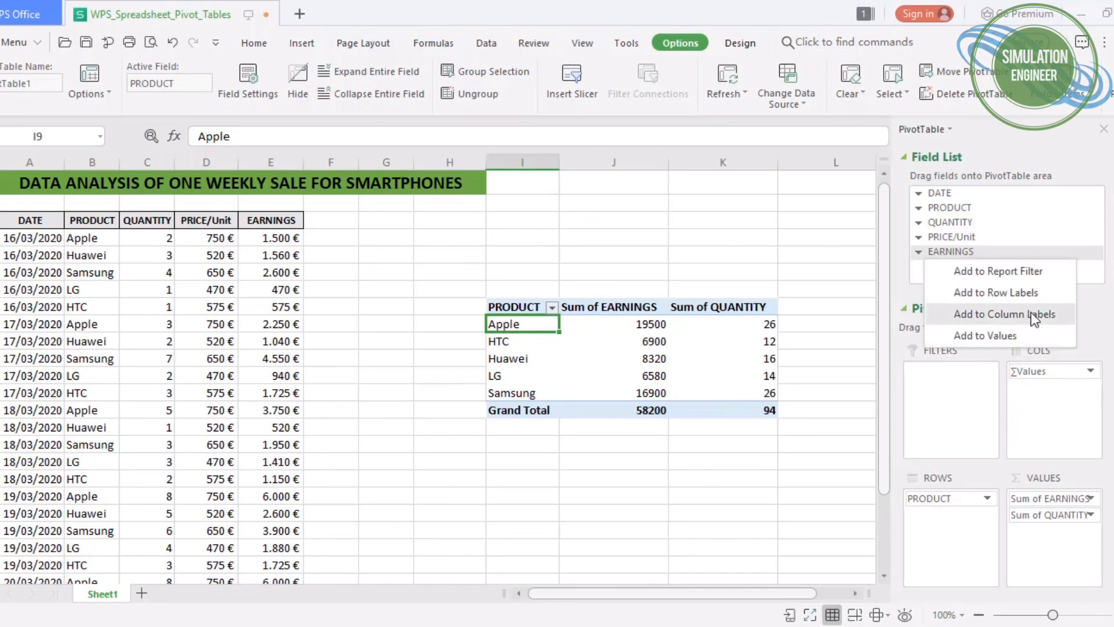
pyautogui.click(1007, 313)
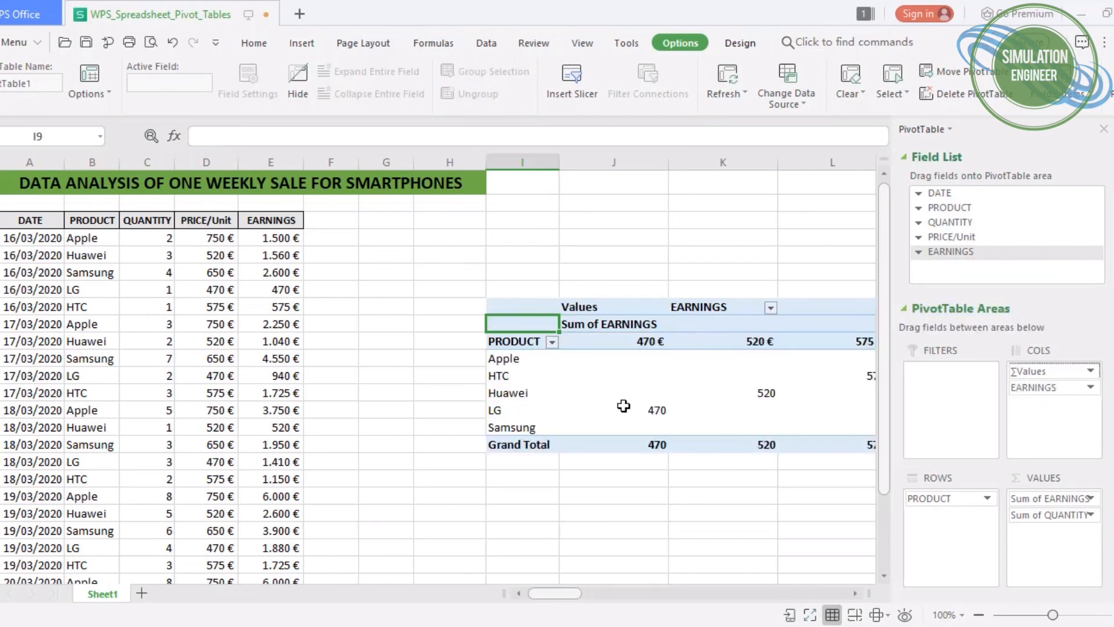
pyautogui.moveTo(823, 478)
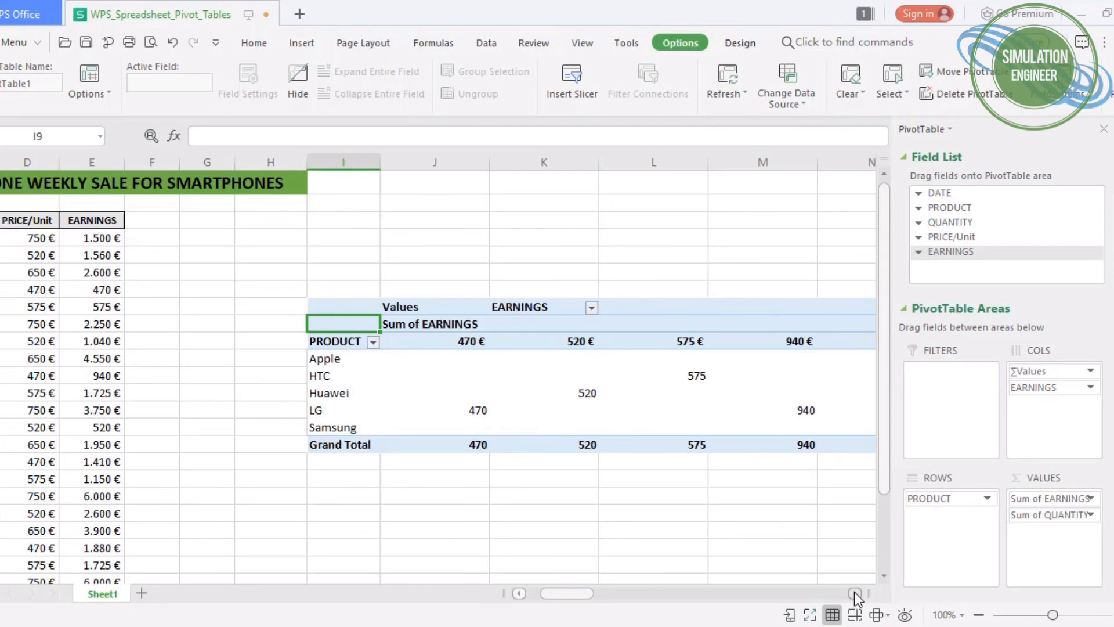
# - Remove EARNINGS from the columns, returning to per-product earnings and quantity sums
pyautogui.hscroll(3)
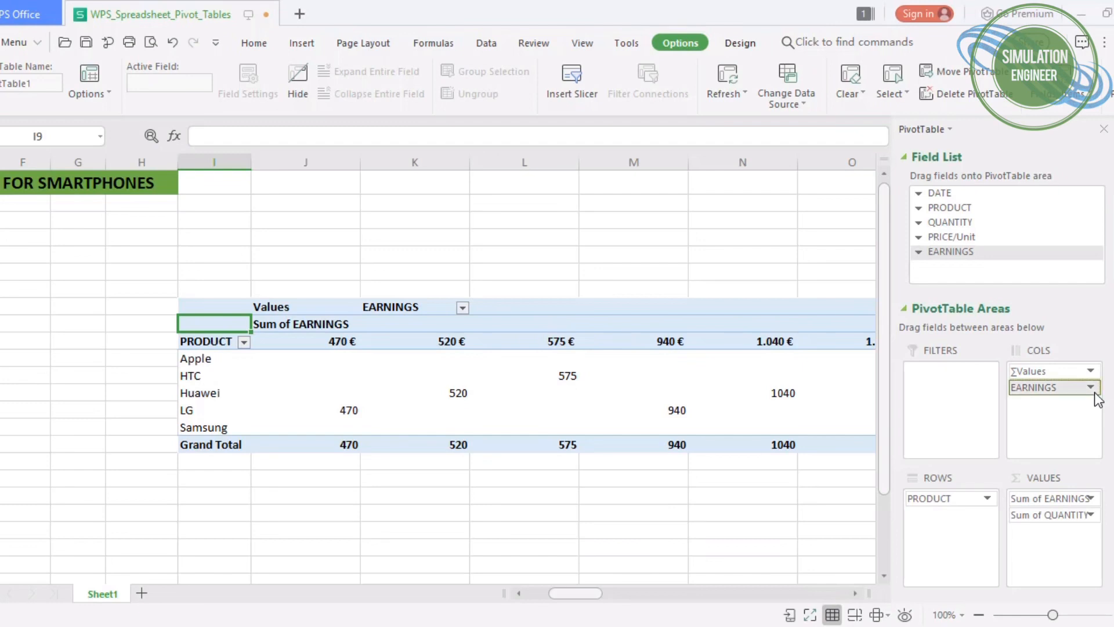
pyautogui.click(1087, 386)
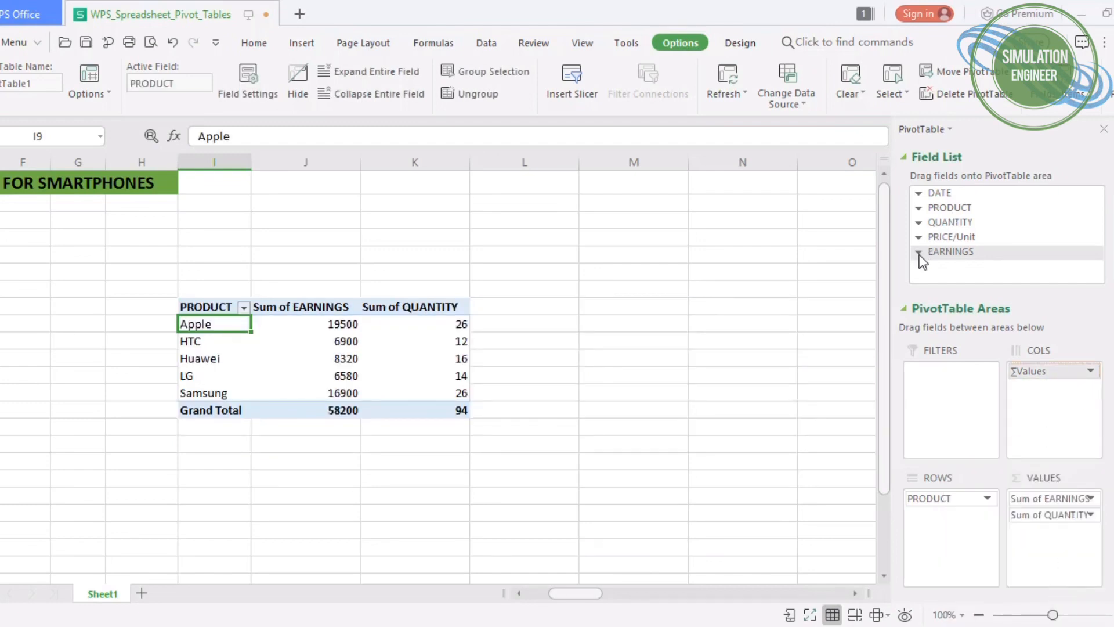
pyautogui.click(919, 252)
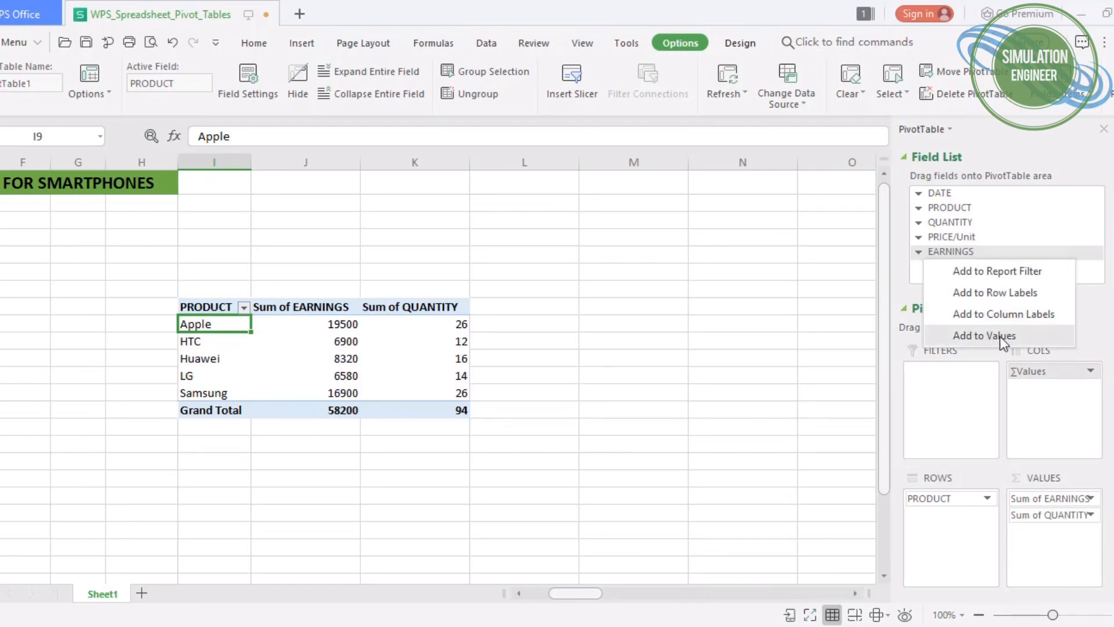
# - Add a second EARNINGS value column and format Sum of EARNINGS as Accounting € with 0 decimals
pyautogui.click(986, 336)
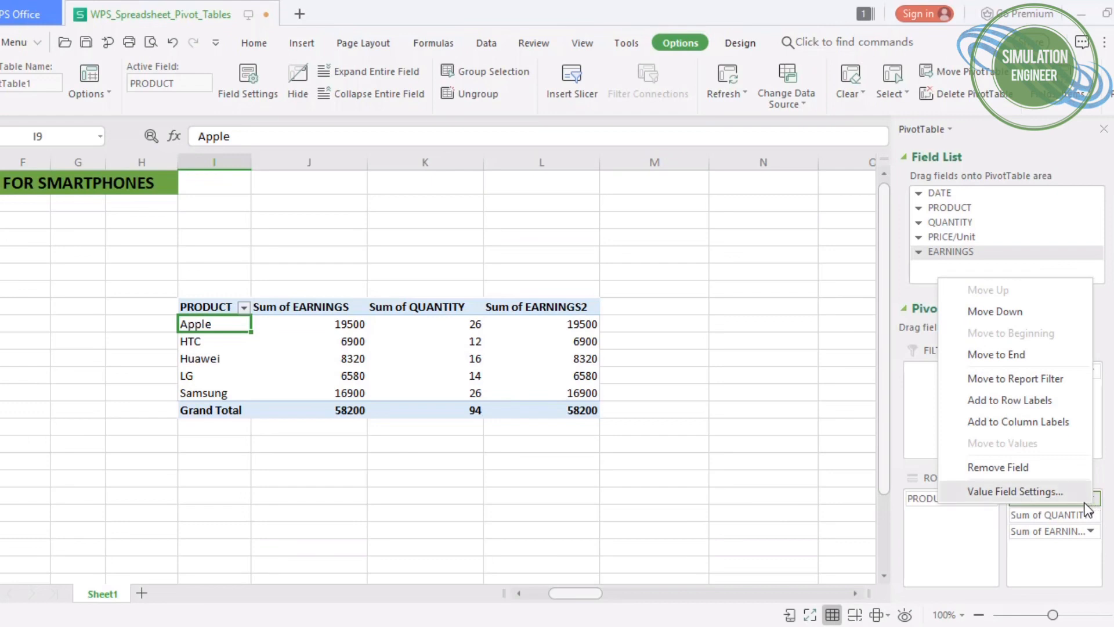
pyautogui.click(572, 332)
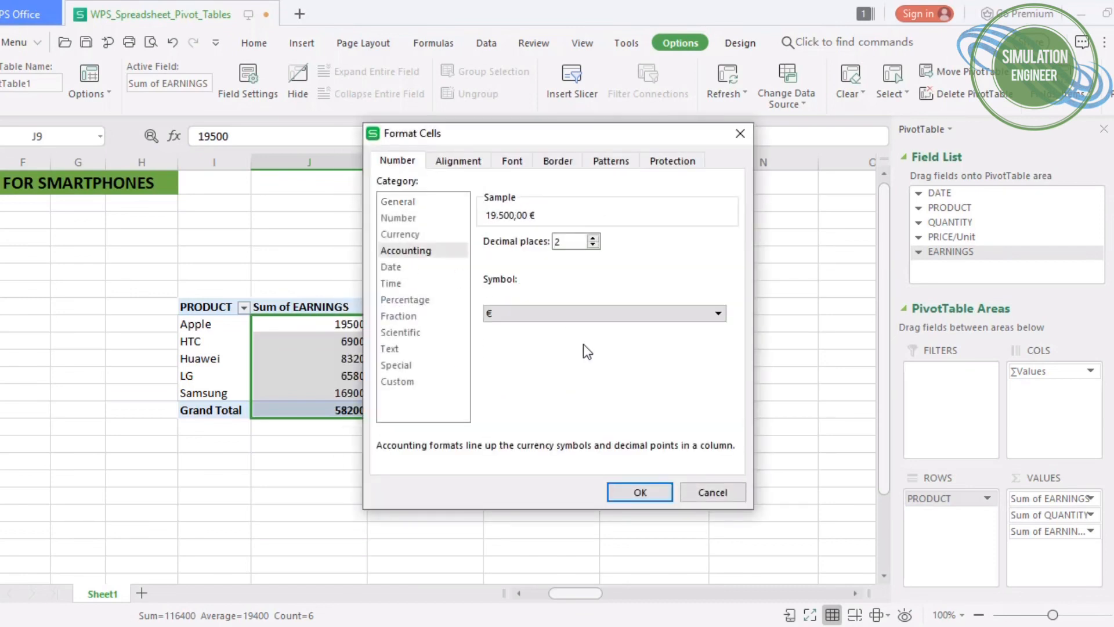
pyautogui.click(593, 245)
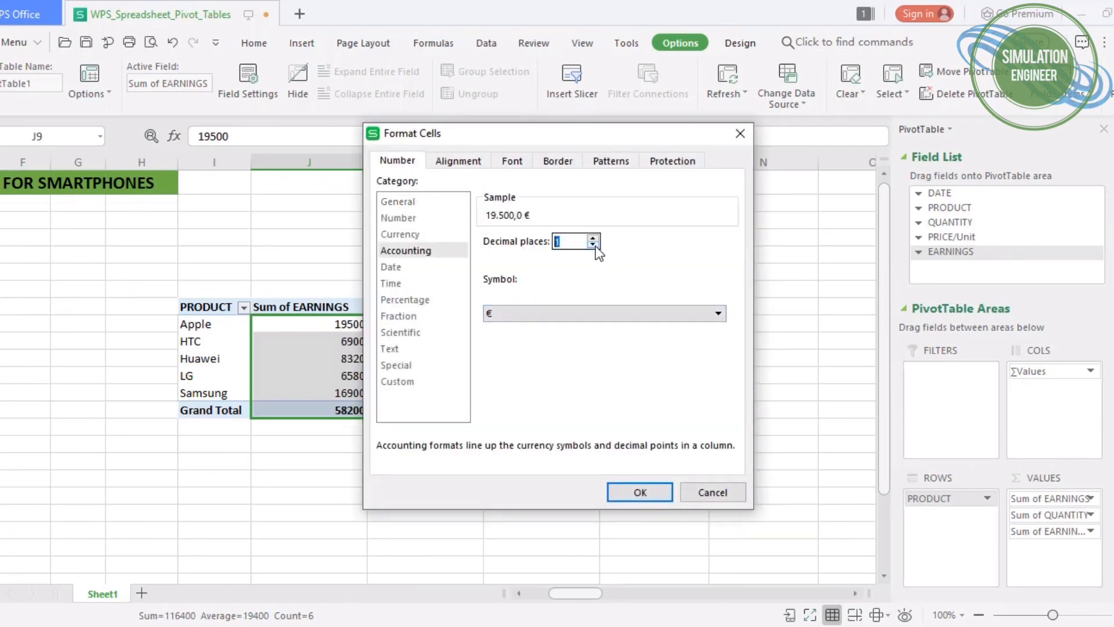
pyautogui.click(639, 492)
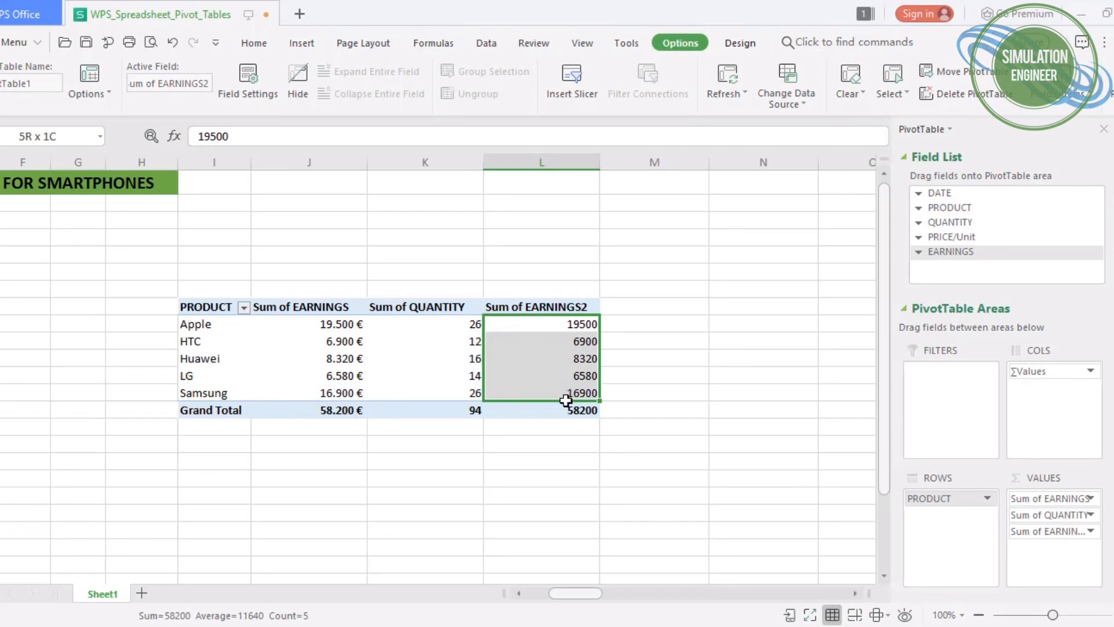
# - Show the Sum of EARNINGS2 column as percentages of the grand total
pyautogui.rightClick(565, 401)
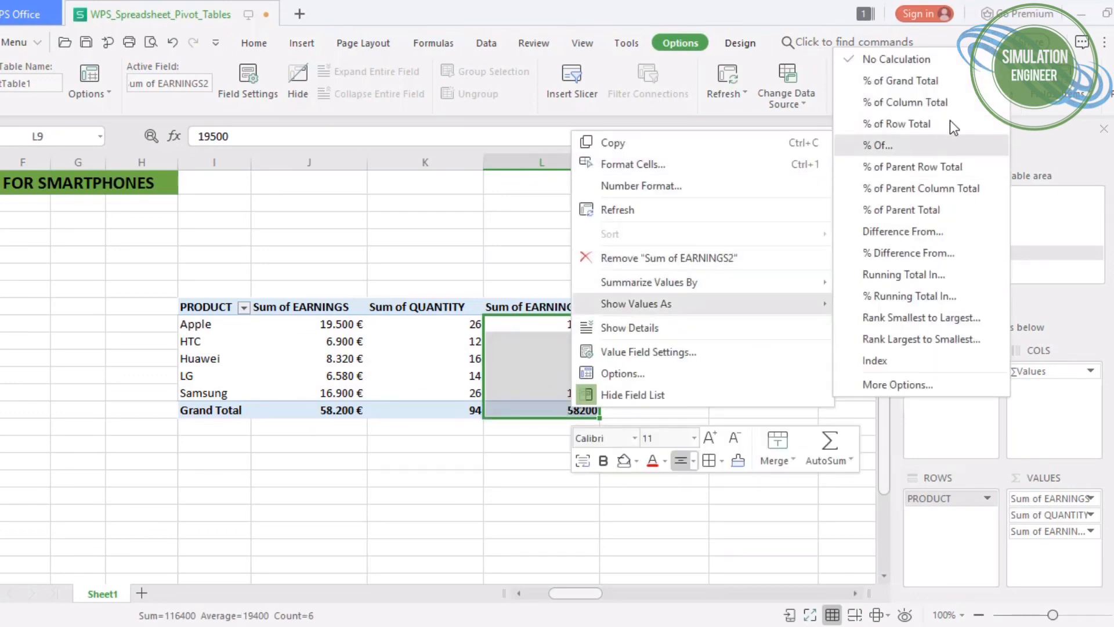
pyautogui.click(906, 102)
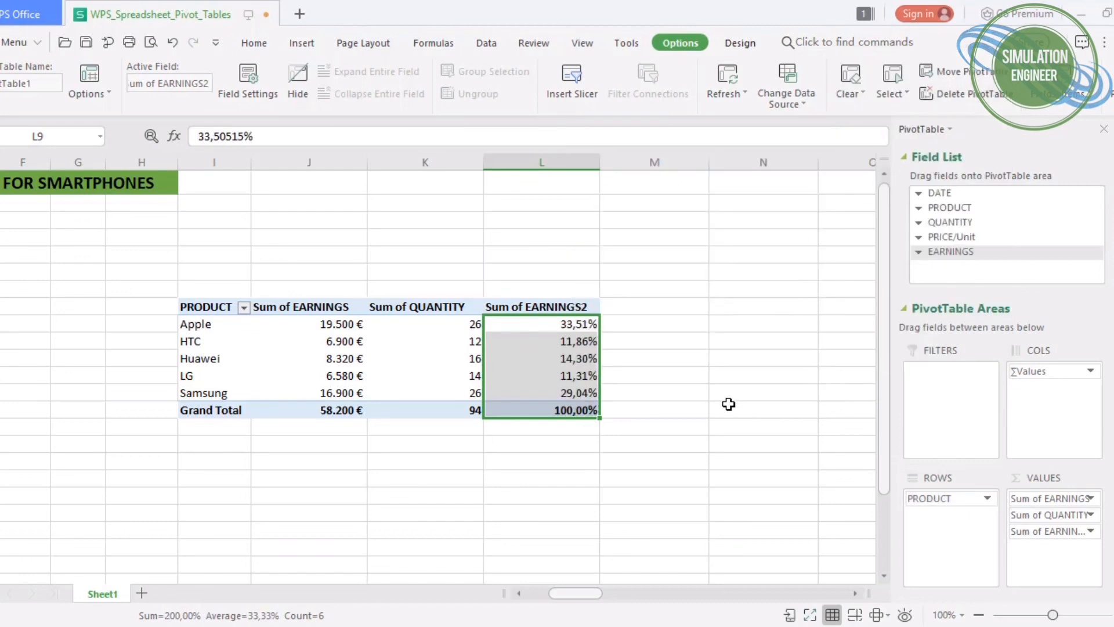
pyautogui.click(301, 43)
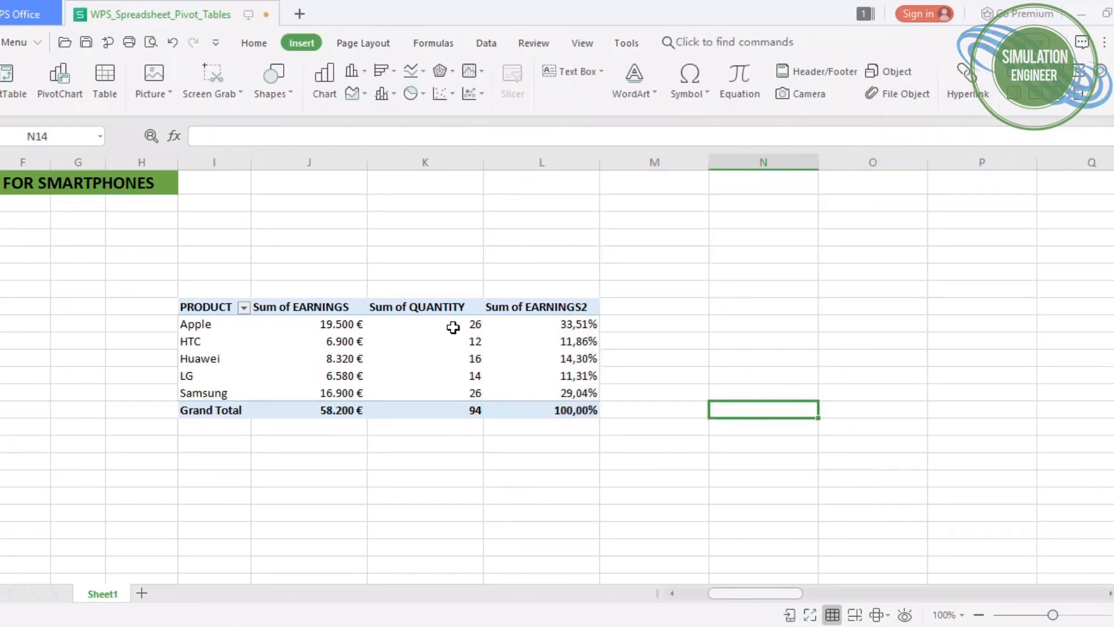
pyautogui.click(425, 324)
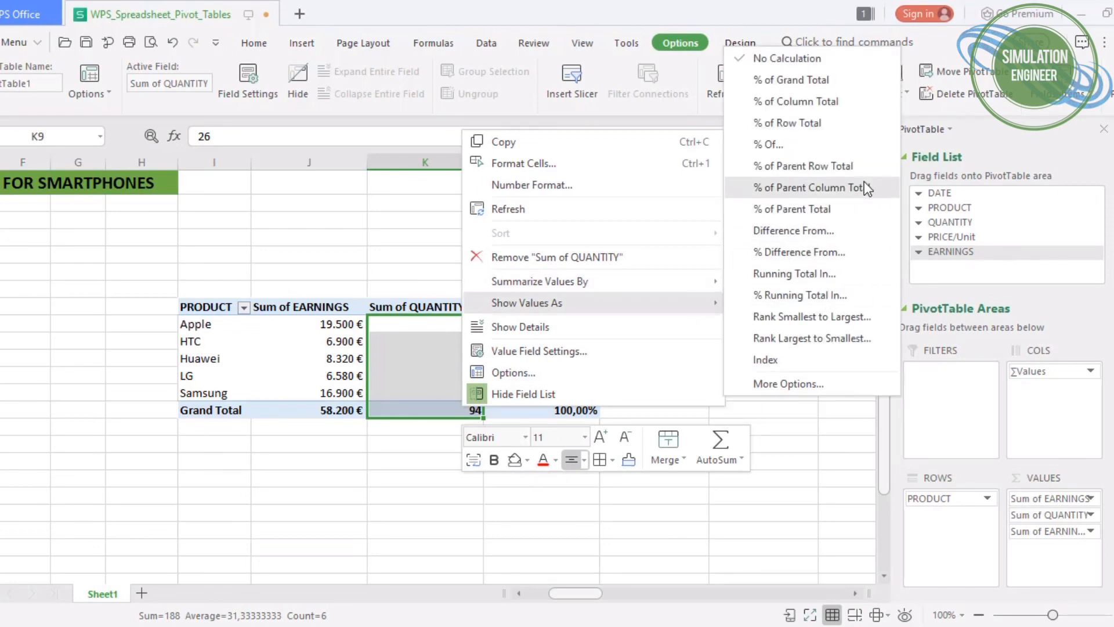
pyautogui.moveTo(843, 166)
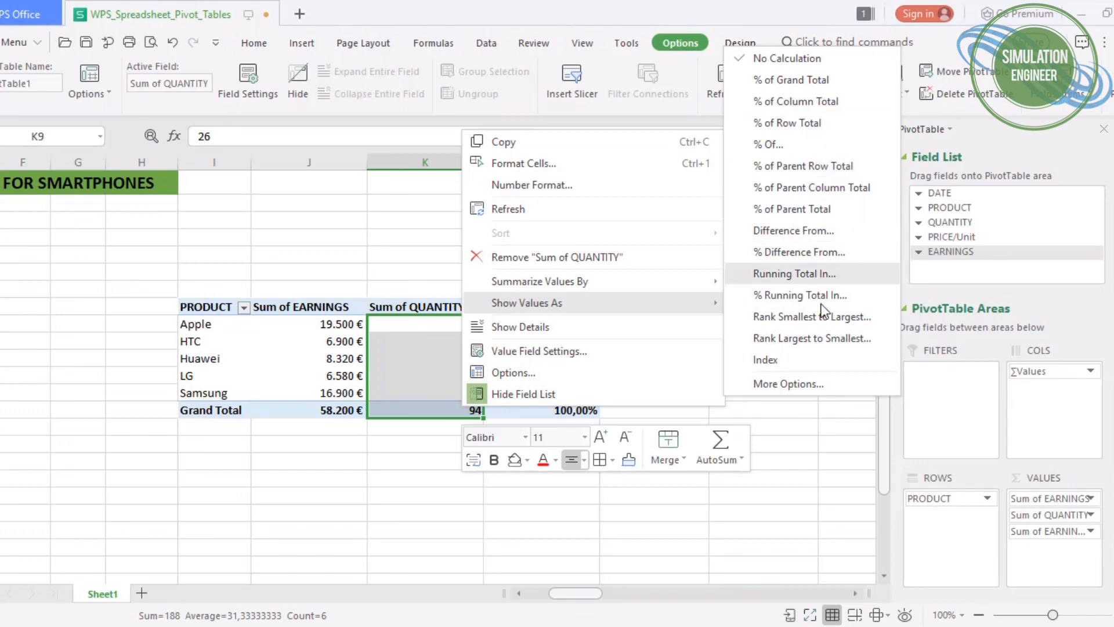
pyautogui.moveTo(802, 295)
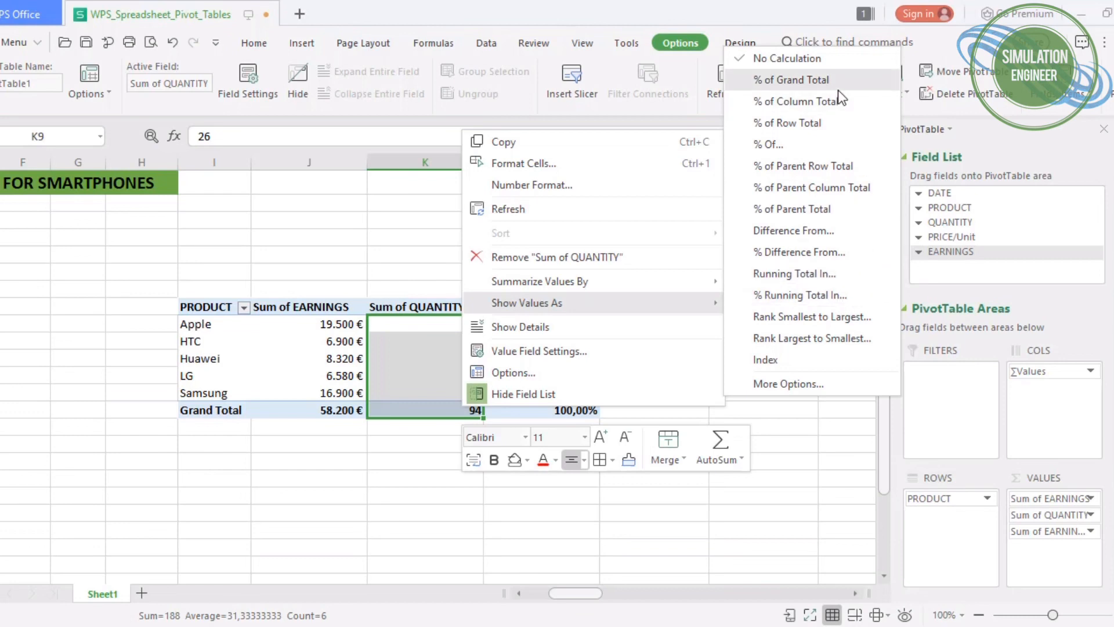
# - Remove the QUANTITY field from Values, leaving only euro and percentage columns
pyautogui.click(793, 80)
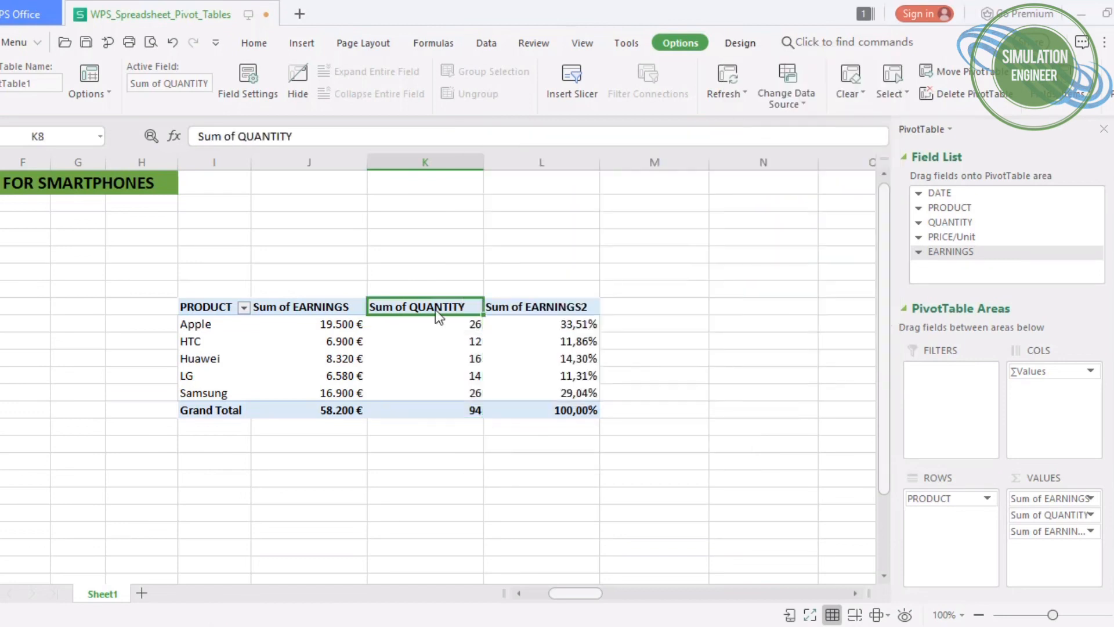
pyautogui.click(425, 324)
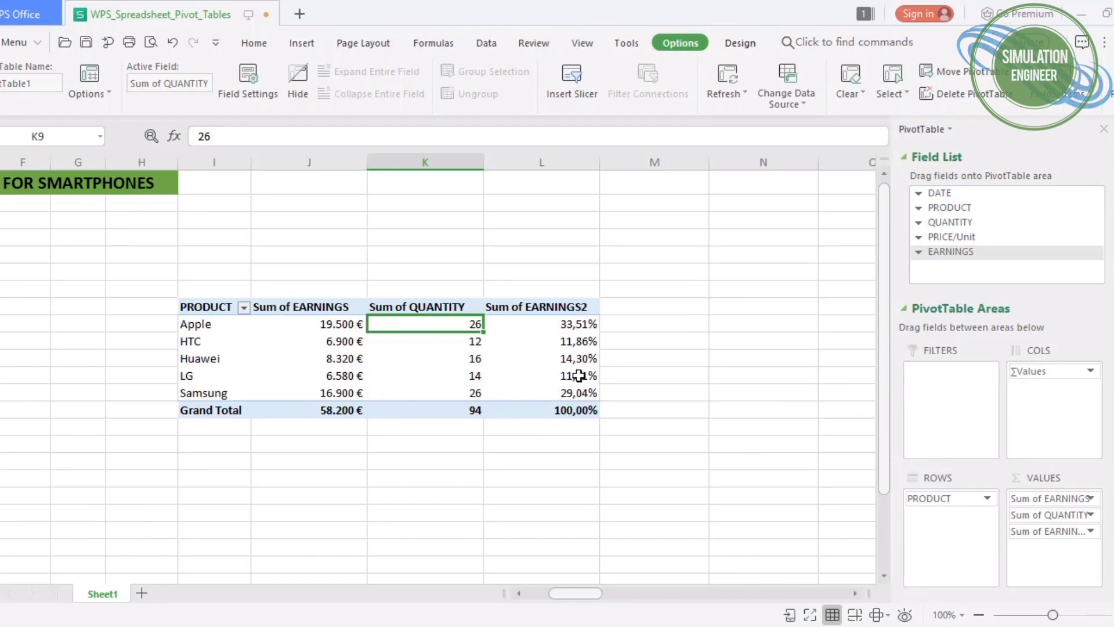
pyautogui.click(542, 341)
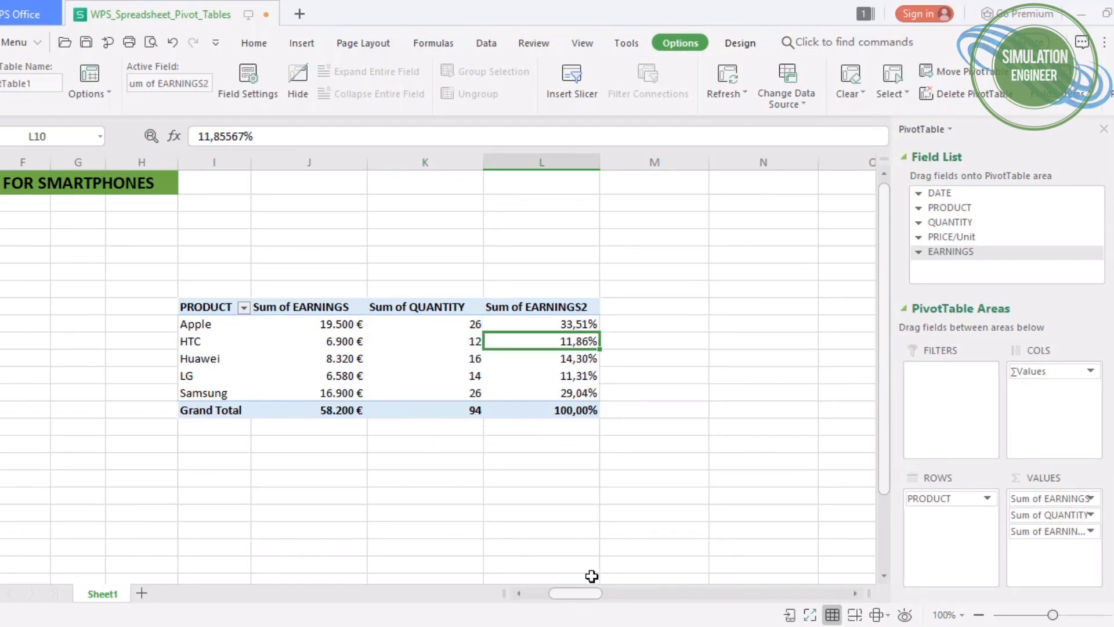
pyautogui.hscroll(-3)
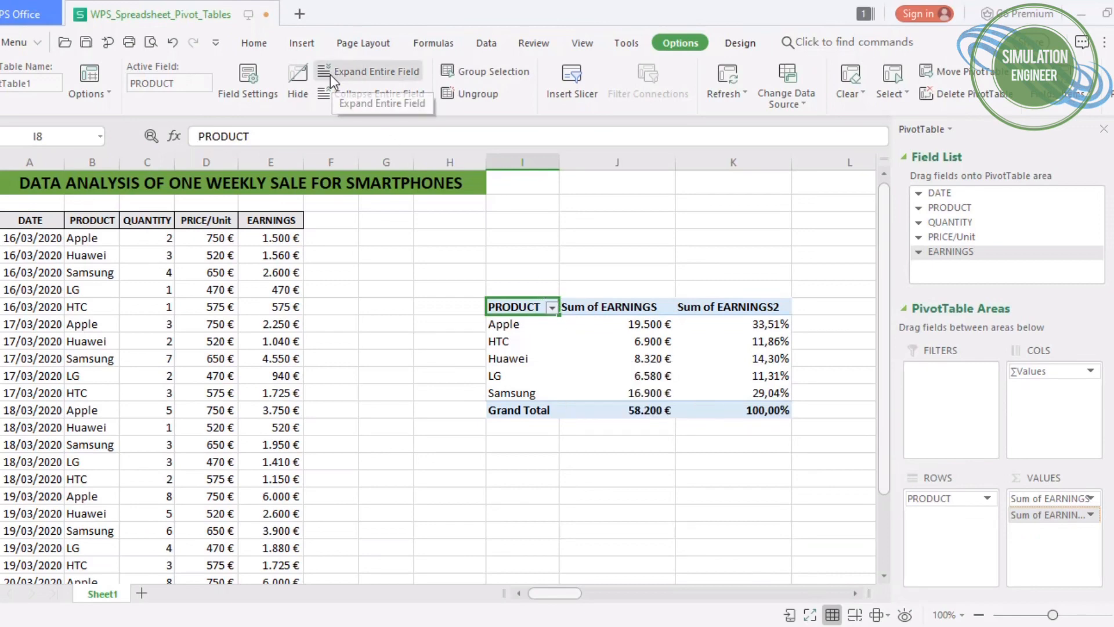
# - Insert a PivotChart of earnings per product, previewing Line then choosing Pie
pyautogui.click(301, 43)
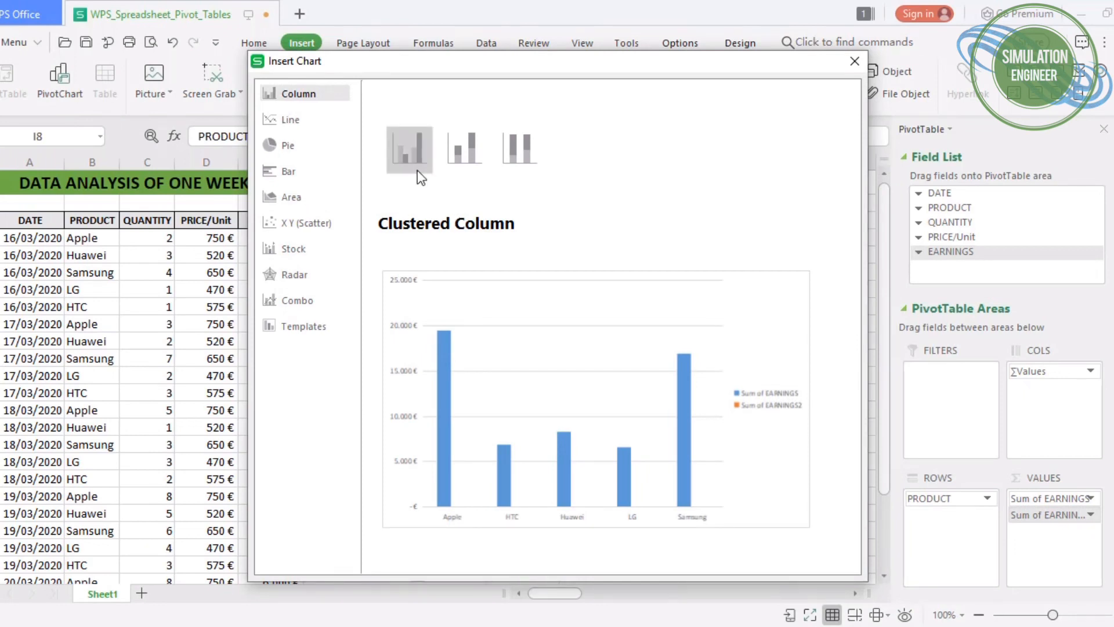
pyautogui.moveTo(759, 419)
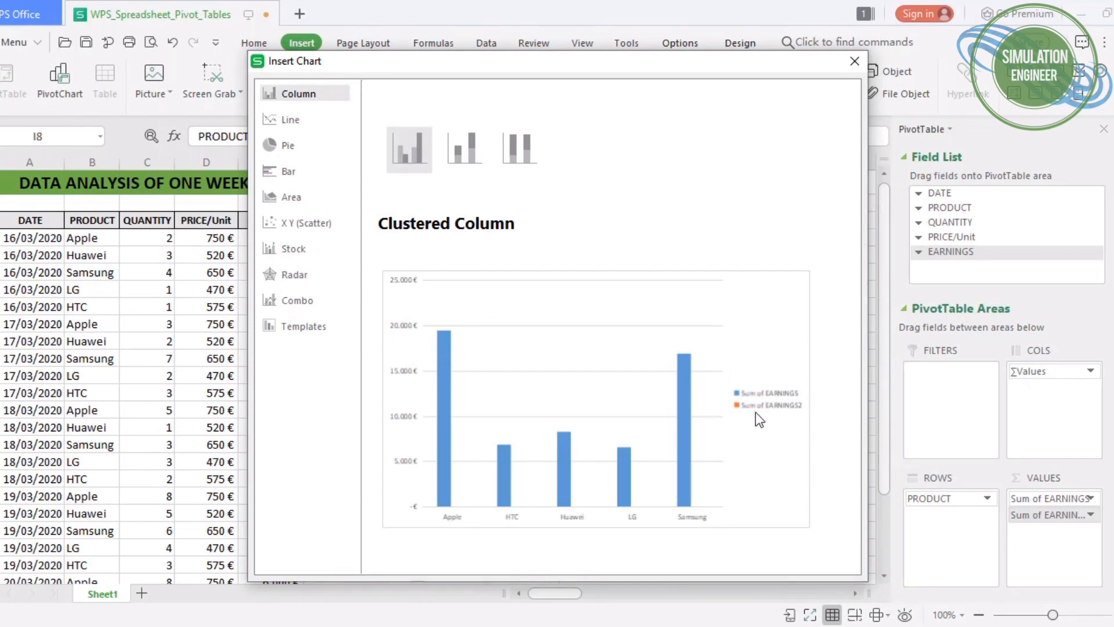
pyautogui.moveTo(298, 124)
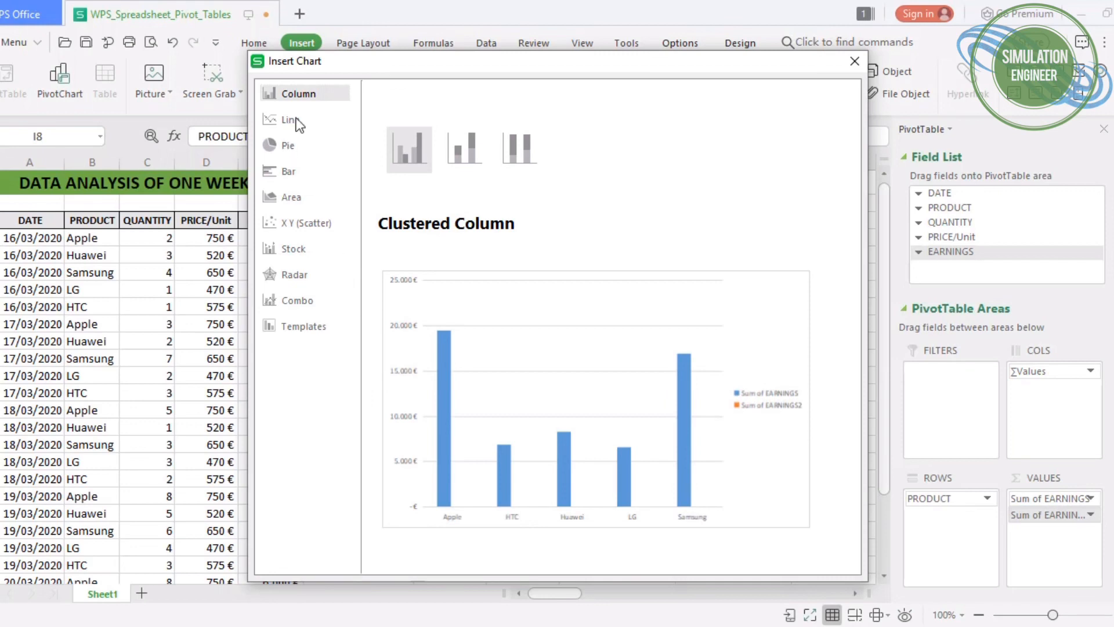
pyautogui.click(289, 118)
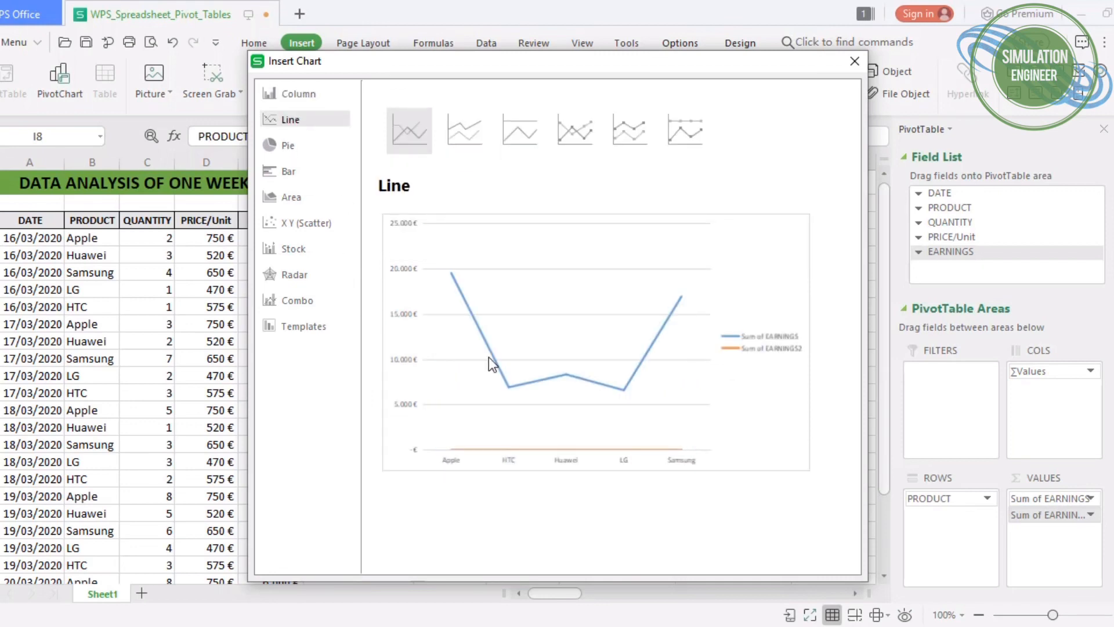
pyautogui.moveTo(284, 147)
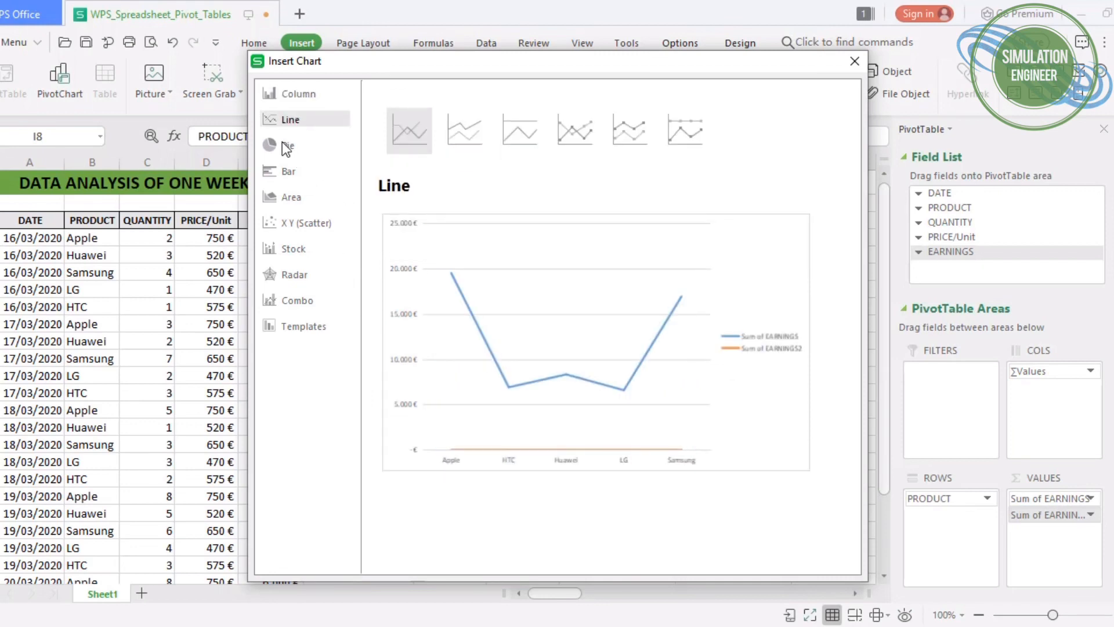
pyautogui.click(289, 145)
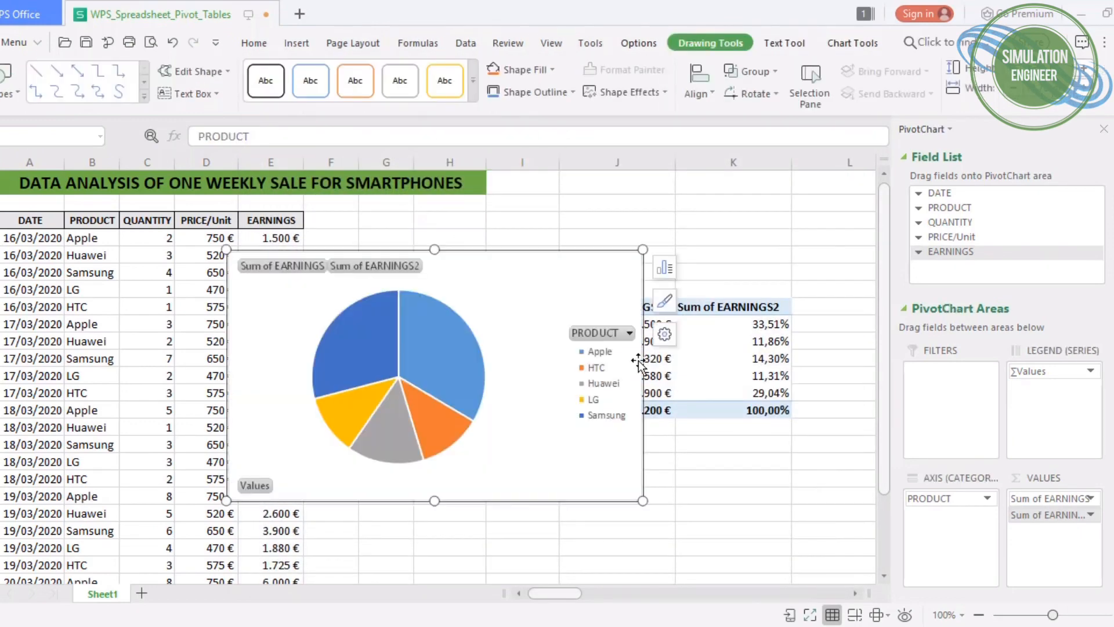
pyautogui.moveTo(479, 261)
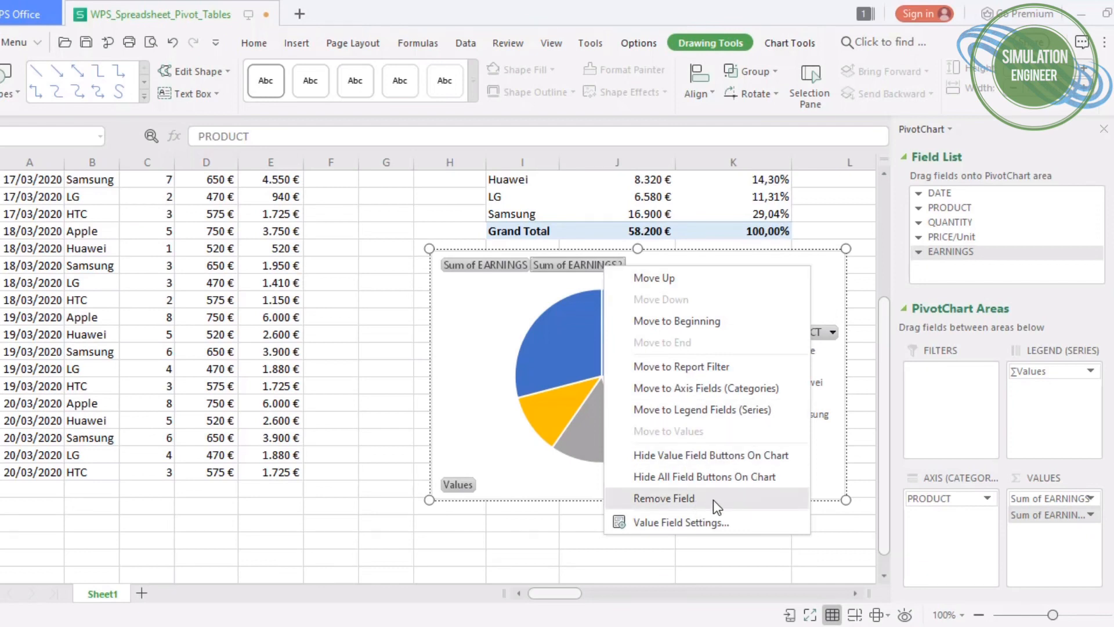
# - Remove the Sum of EARNINGS2 percentage field from the chart, leaving the PRODUCT filter unchanged
pyautogui.click(662, 498)
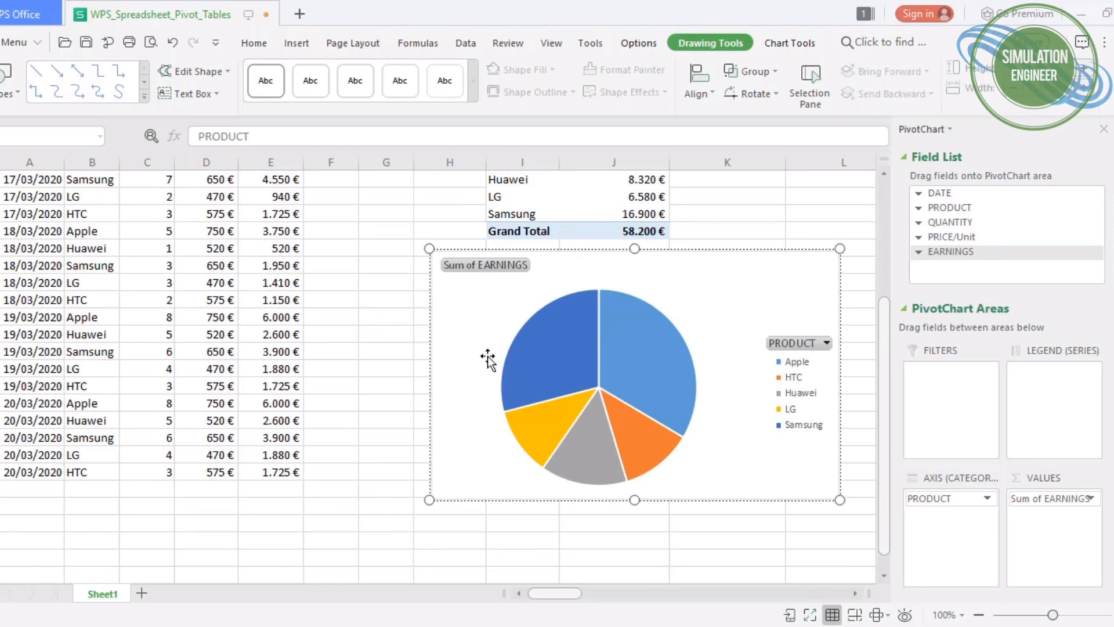
pyautogui.click(826, 343)
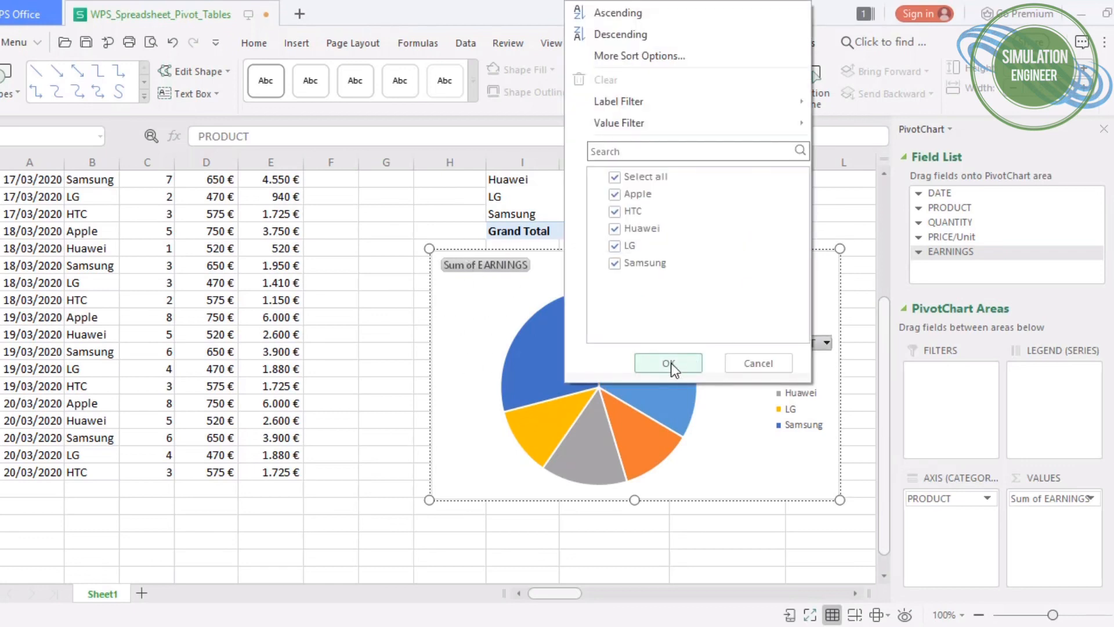
pyautogui.click(667, 363)
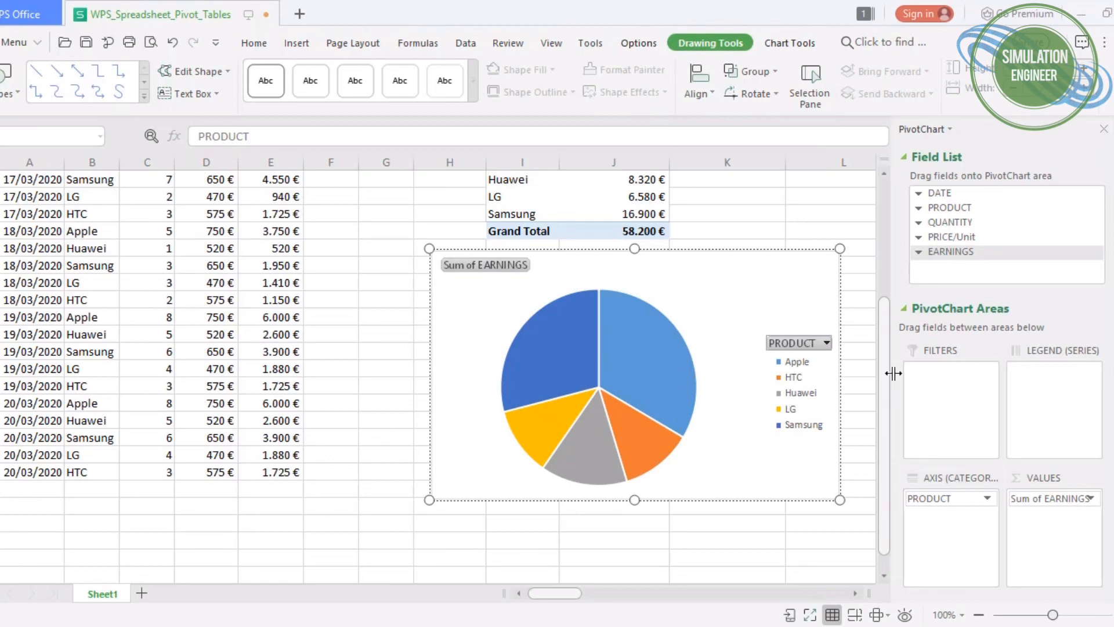
pyautogui.moveTo(945, 277)
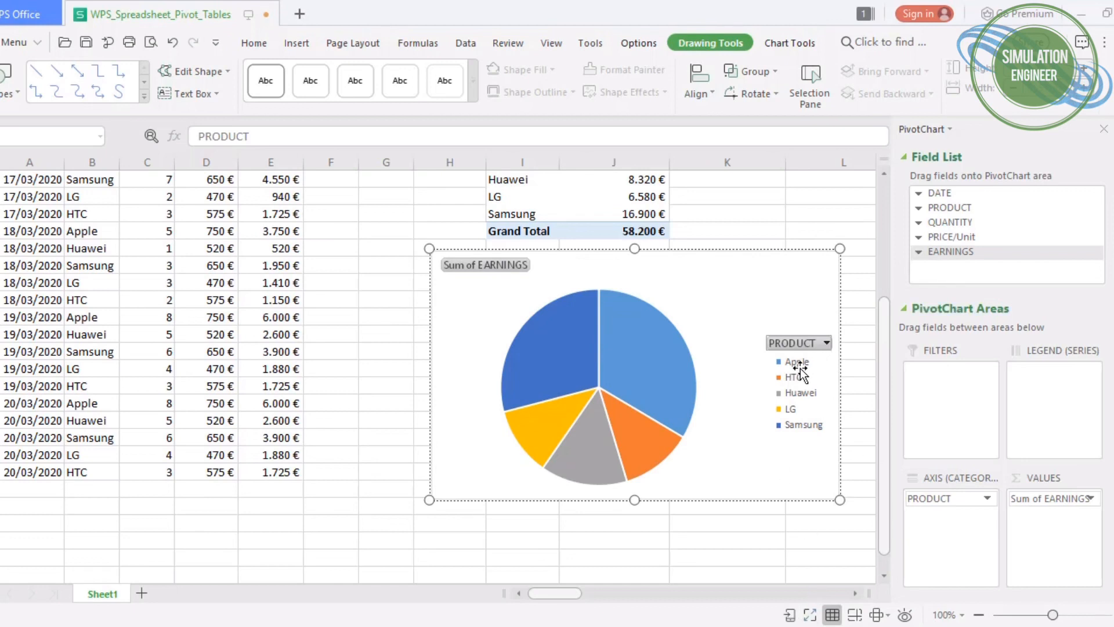
pyautogui.moveTo(1077, 533)
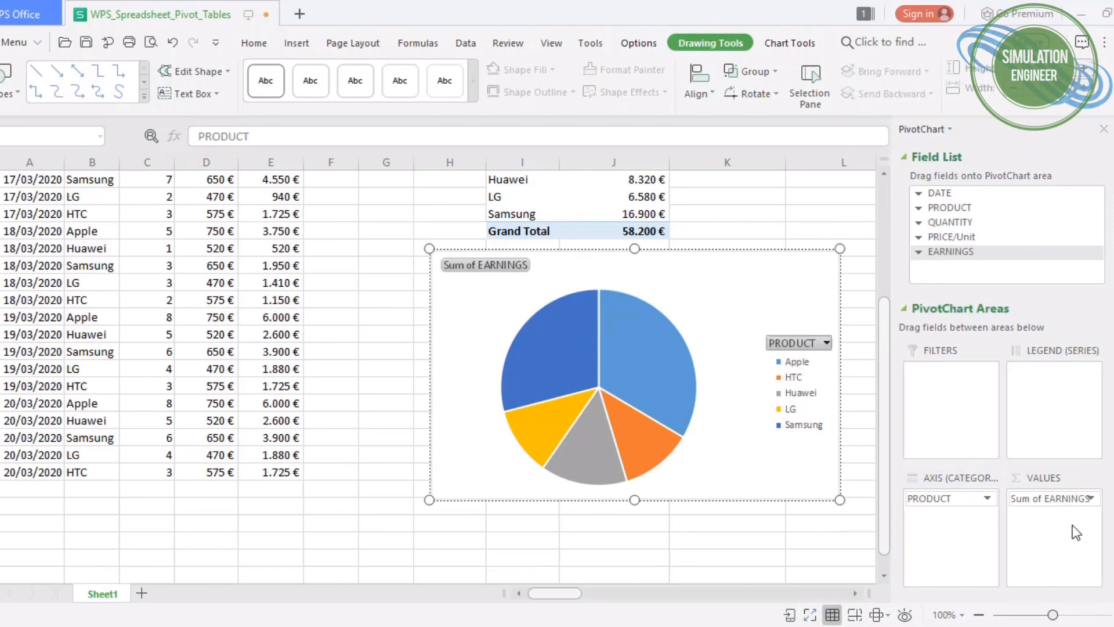
pyautogui.moveTo(947, 507)
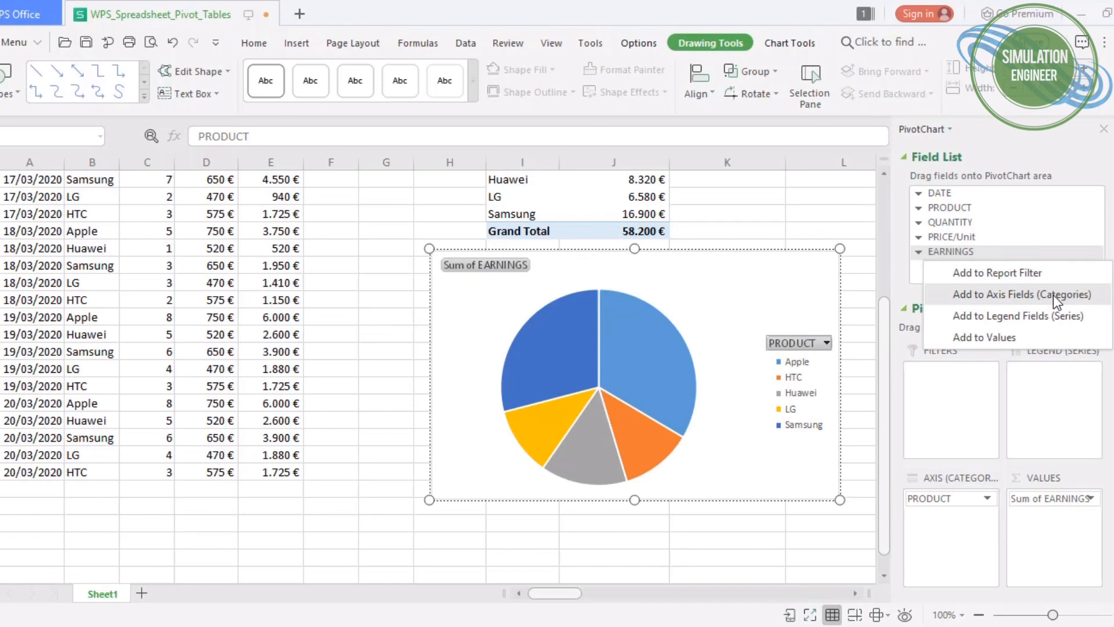
pyautogui.moveTo(1020, 316)
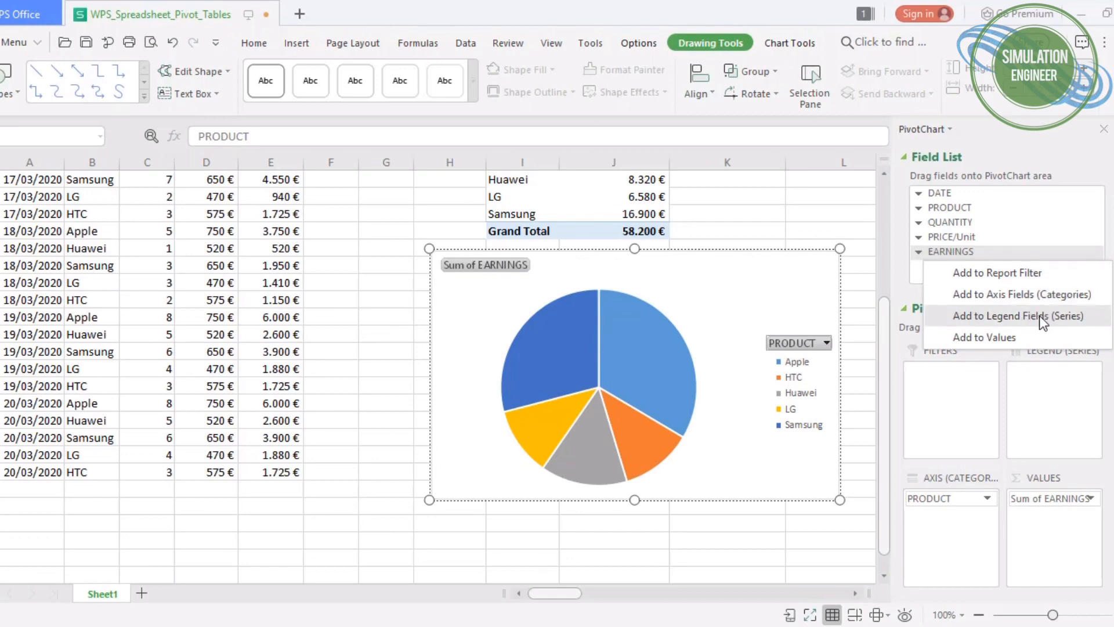
# - Add EARNINGS as an axis category under PRODUCT so the pie splits into individual amounts
pyautogui.click(1020, 316)
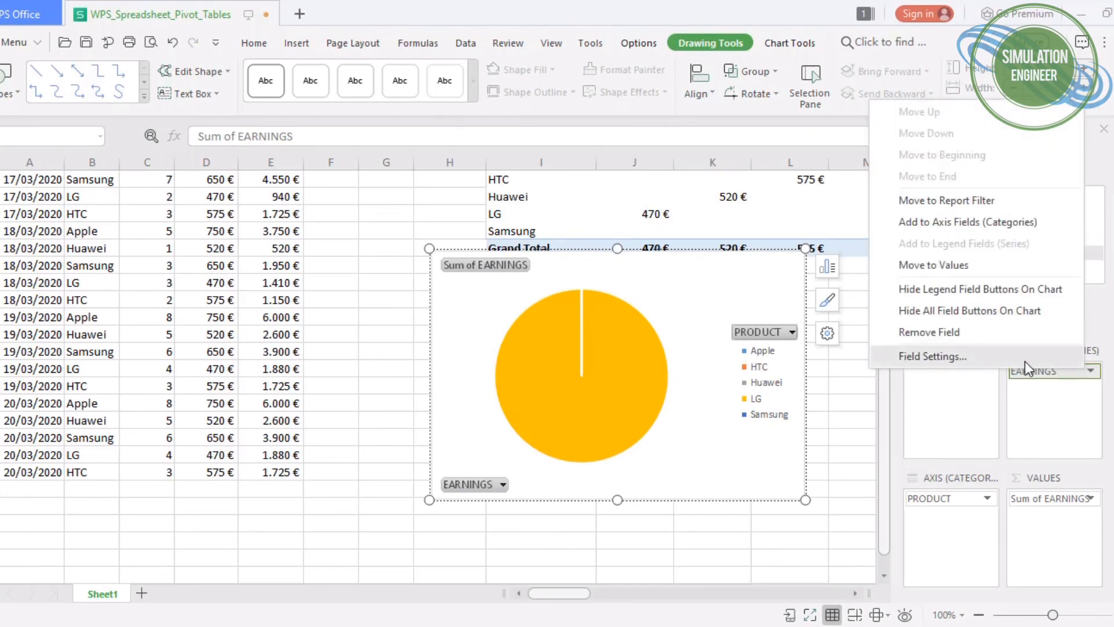
pyautogui.click(932, 356)
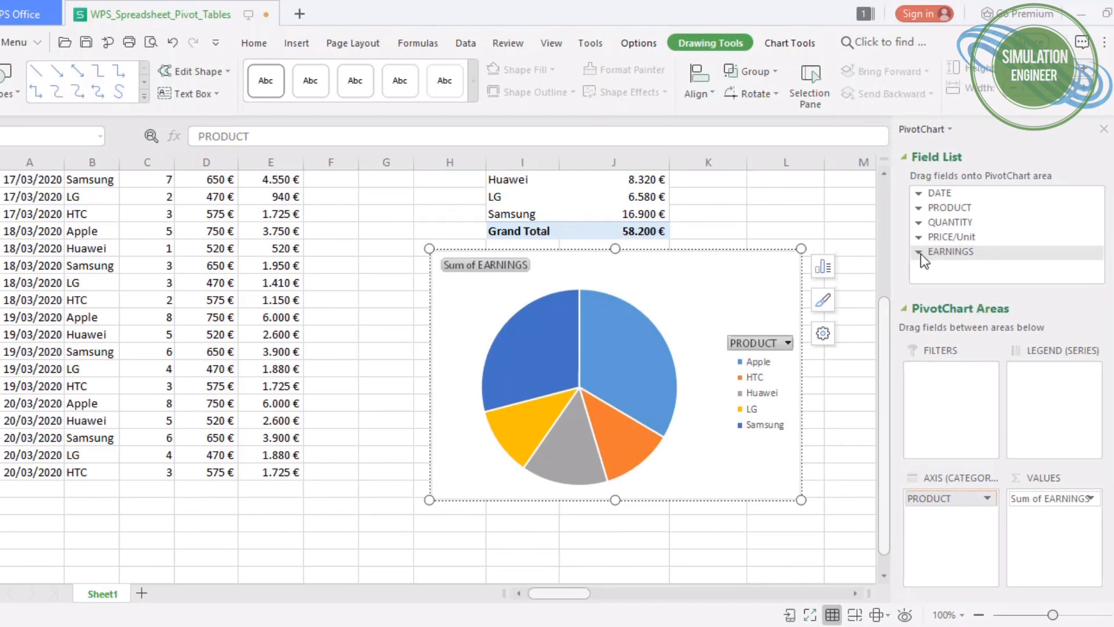
pyautogui.click(952, 252)
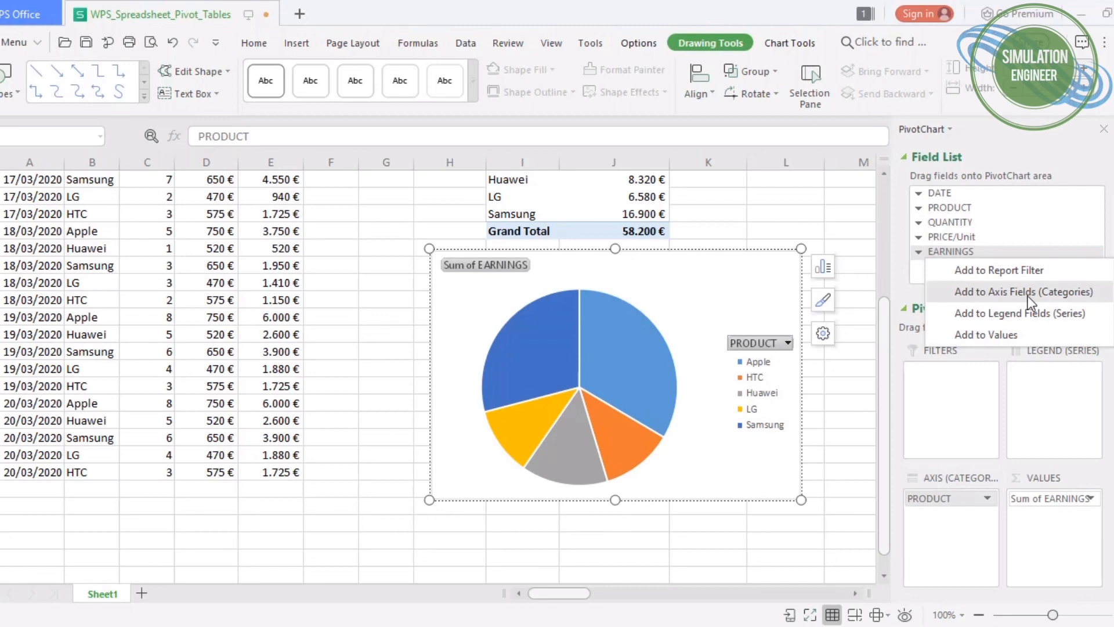
pyautogui.click(1022, 291)
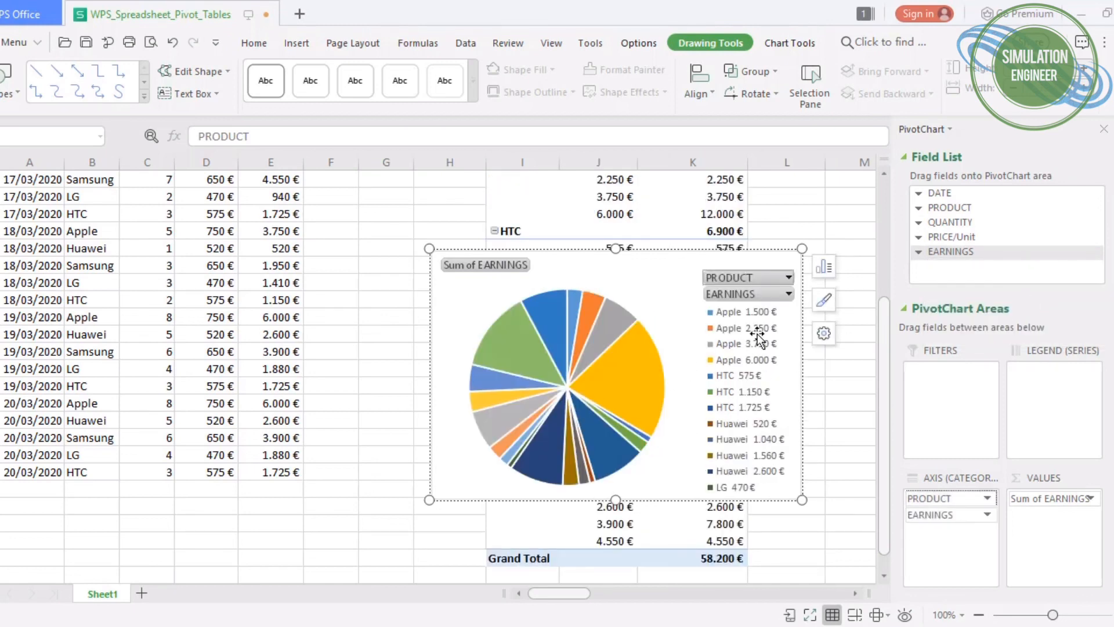
pyautogui.click(784, 294)
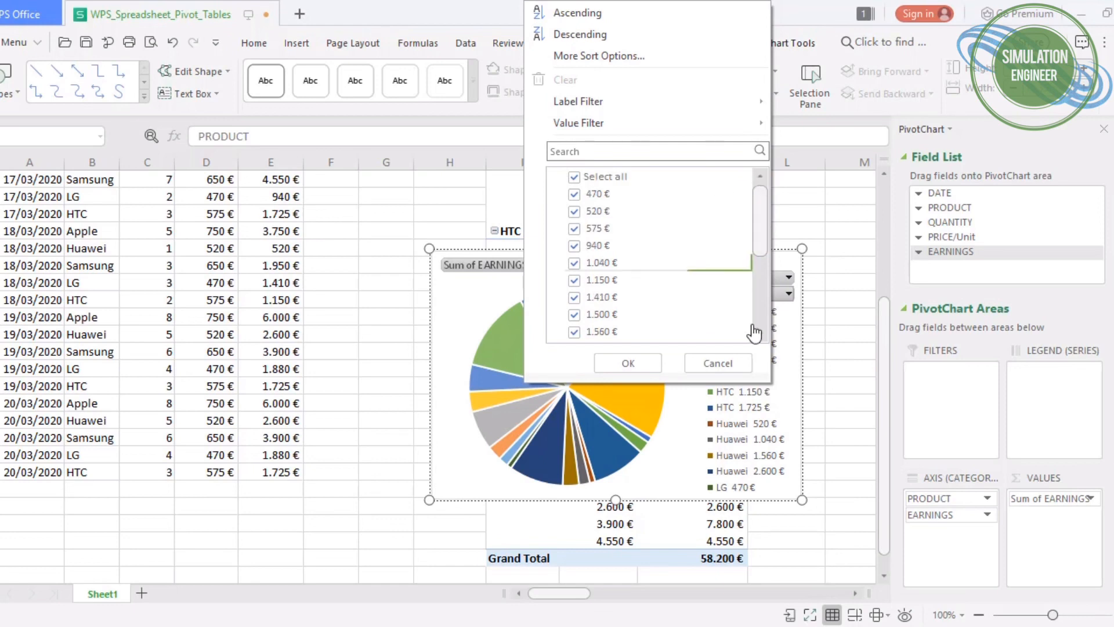
pyautogui.moveTo(737, 422)
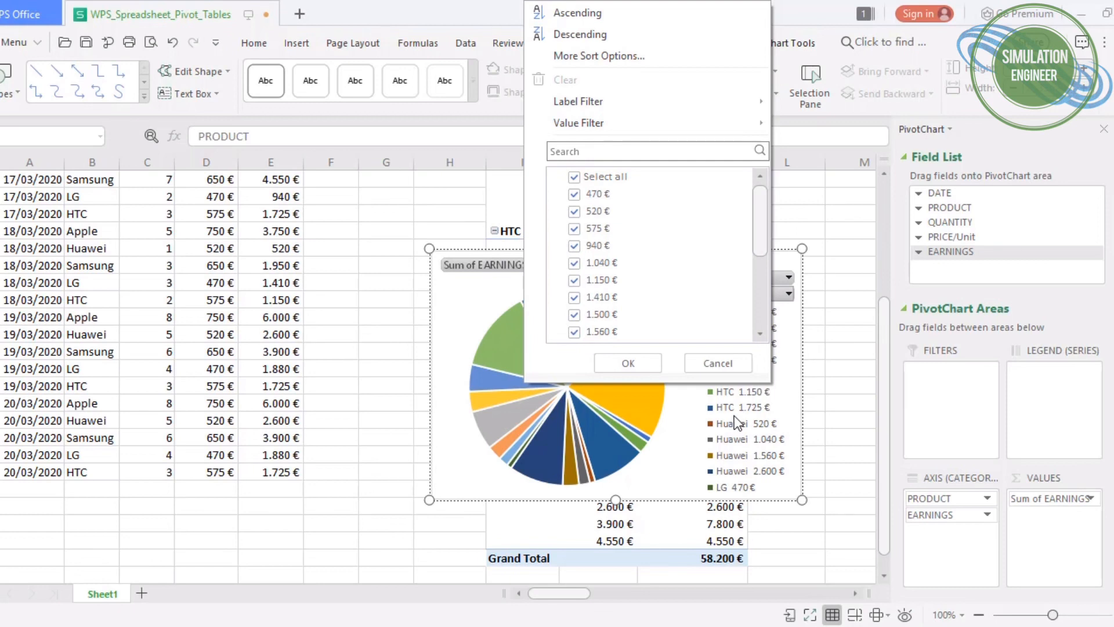
pyautogui.click(626, 363)
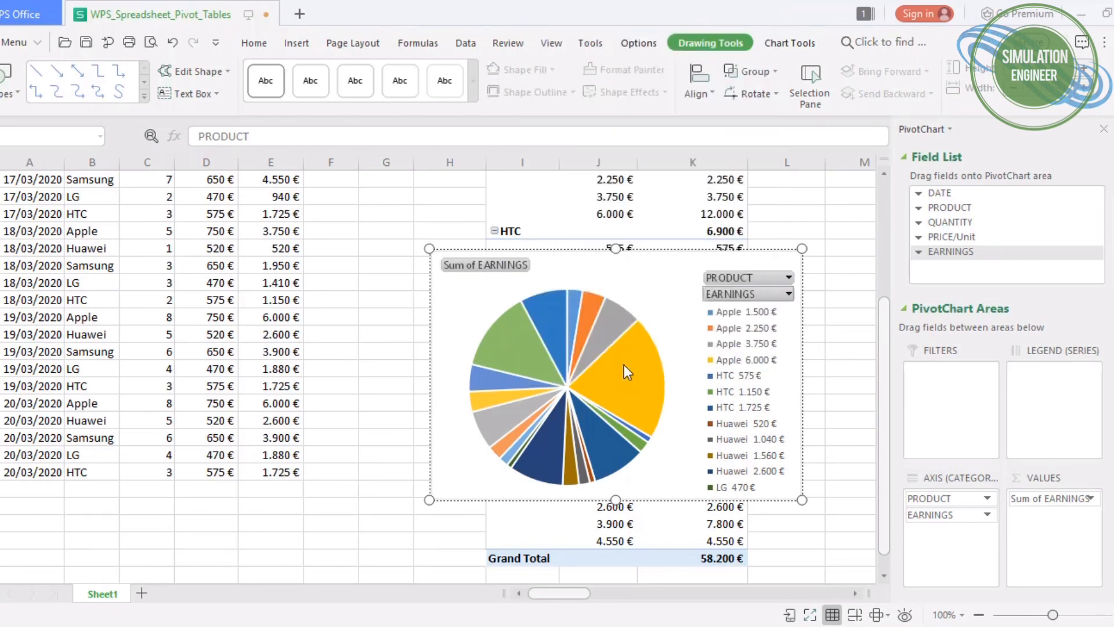
# - Filter the chart's PRODUCT field to Apple only, showing four slices totalling 19500
pyautogui.click(787, 277)
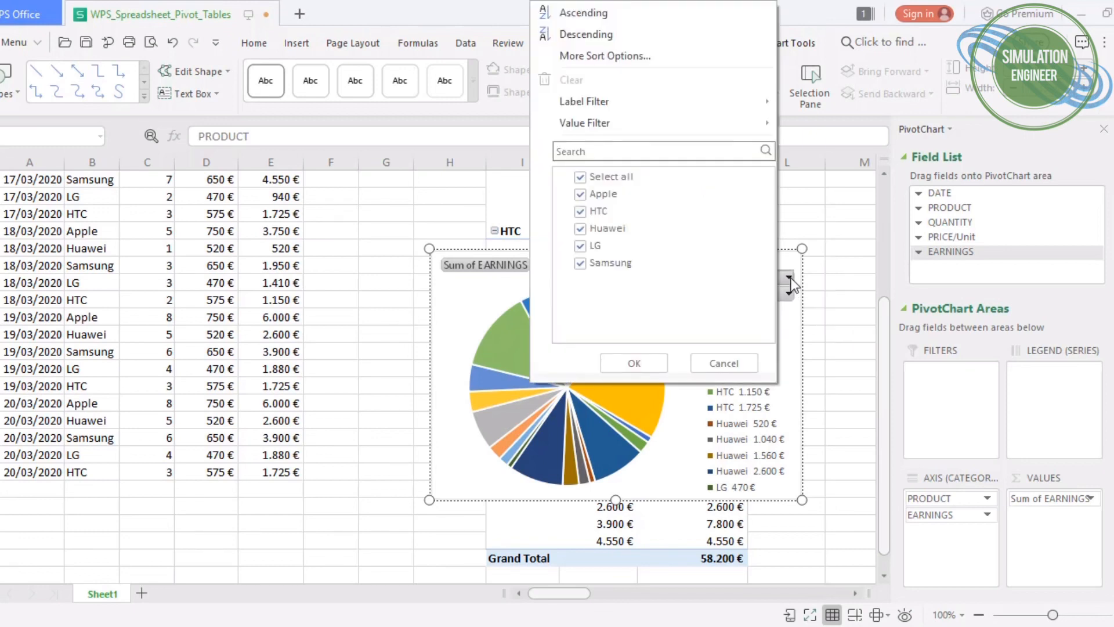
pyautogui.click(580, 176)
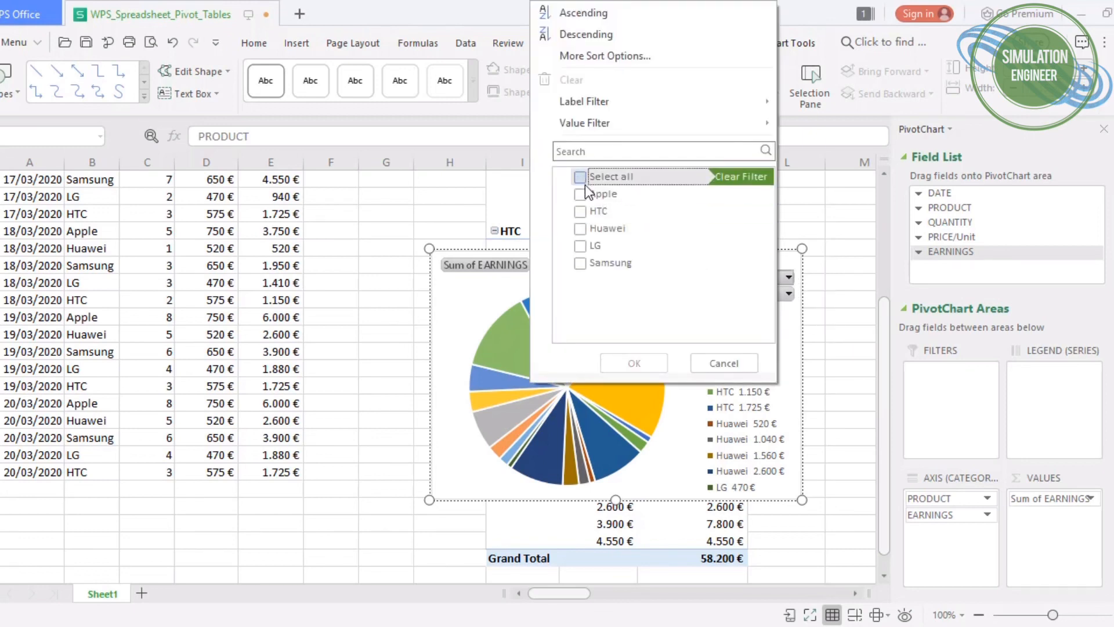
pyautogui.click(580, 194)
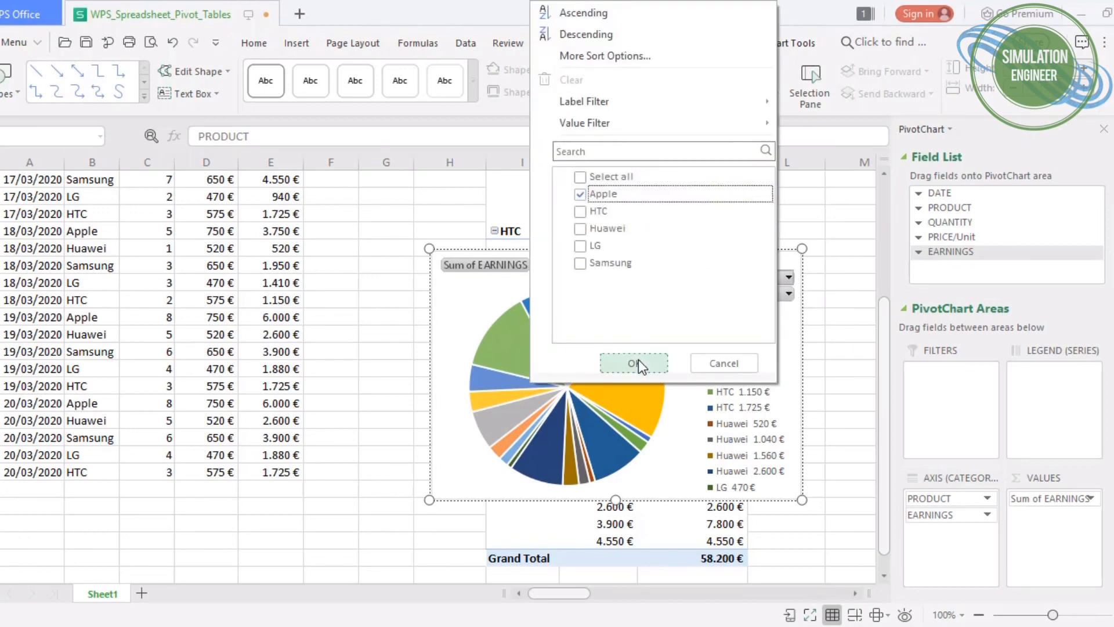
pyautogui.click(633, 363)
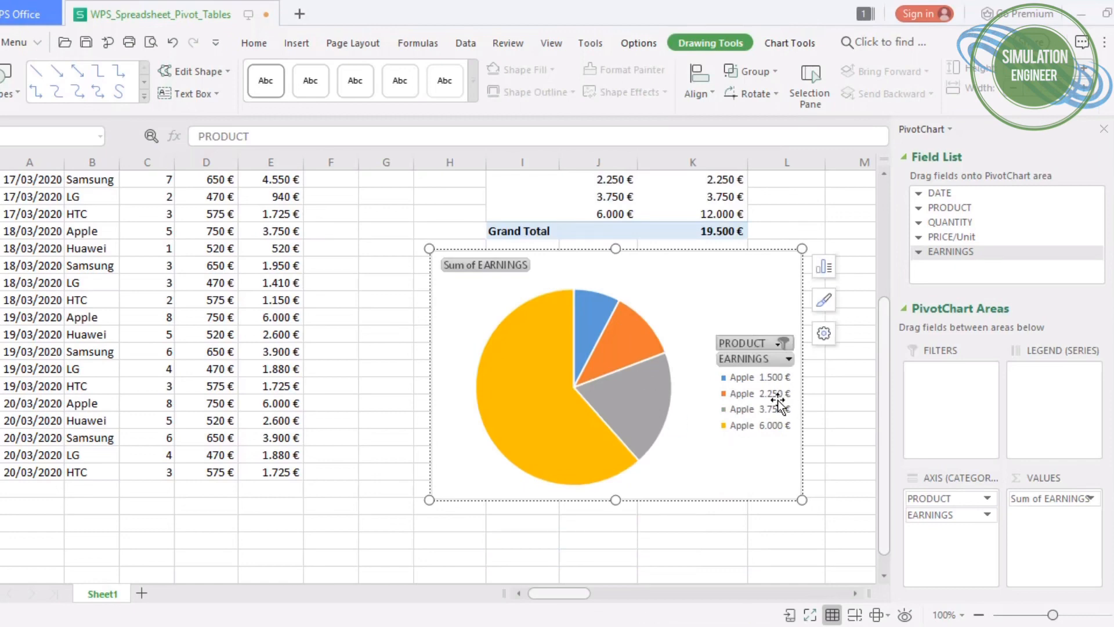